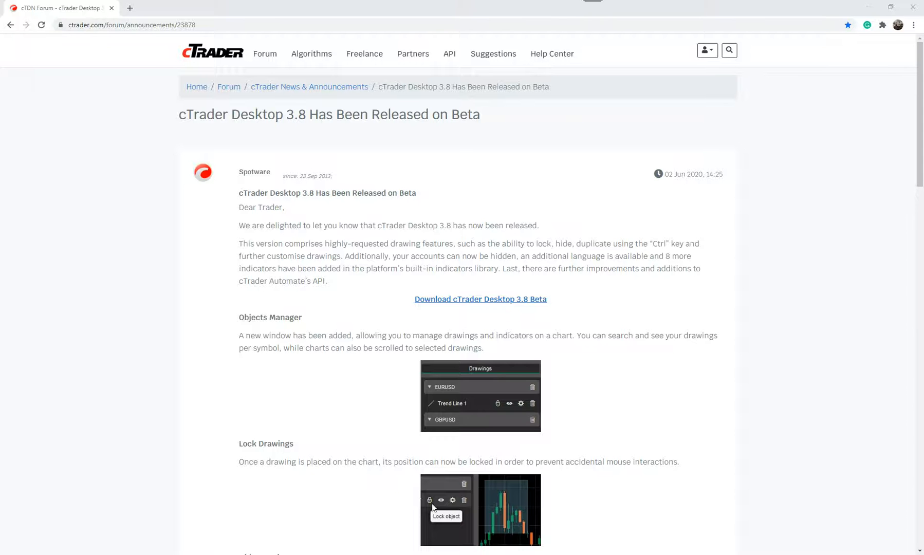
Scroll the EURUSD chart, then hide and show all its drawings again.
scroll("down", 3)
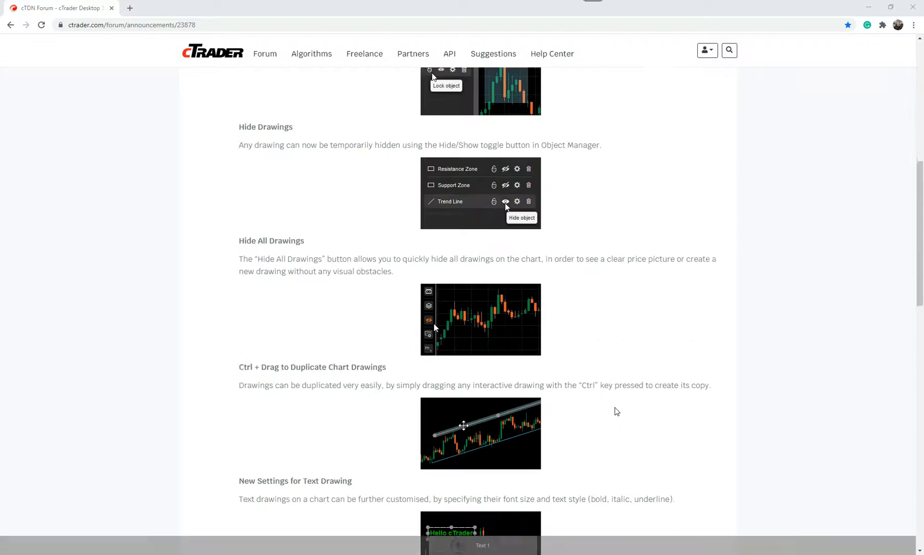
scroll("down", 3)
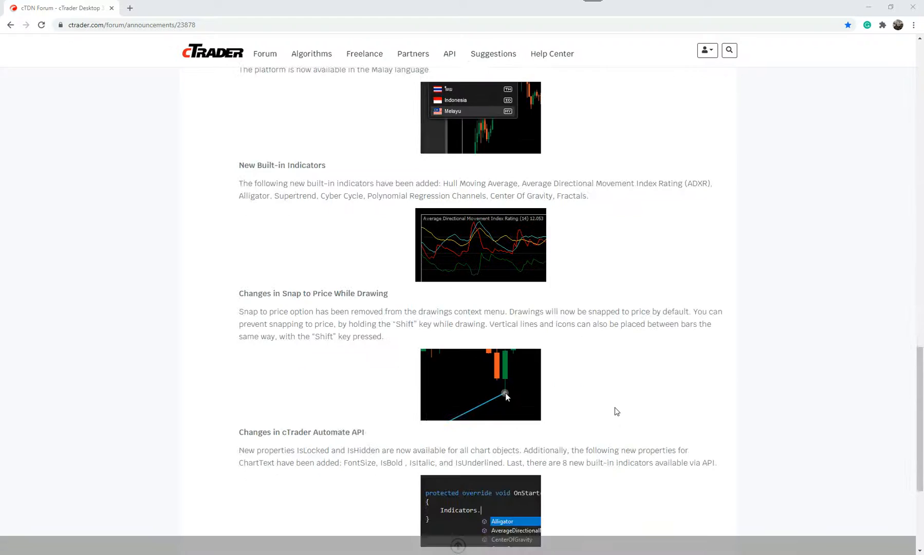
scroll("up", 3)
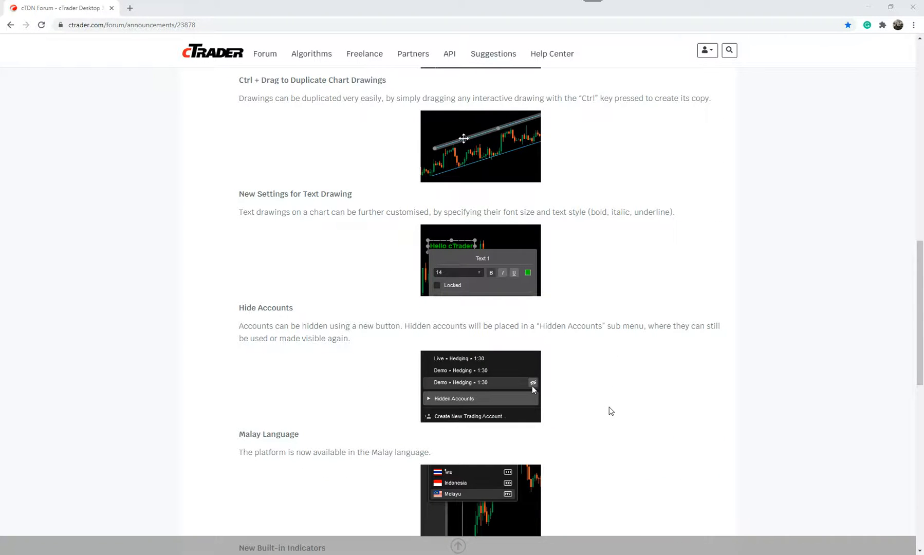
scroll("up", 3)
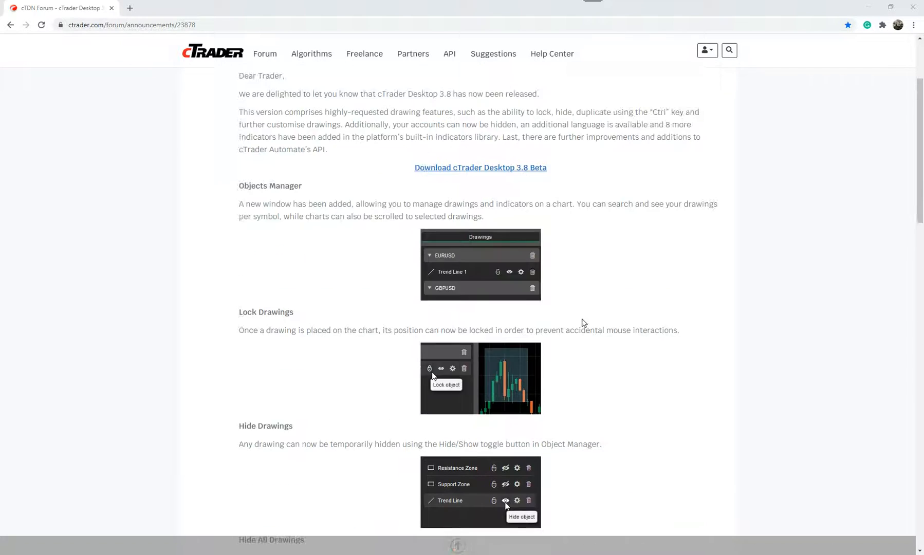
scroll("up", 3)
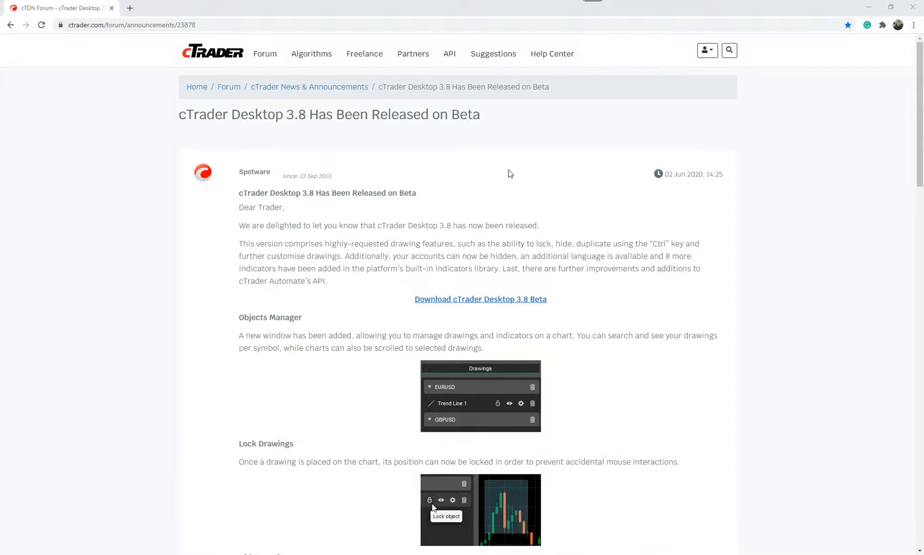
mouse_move(220, 277)
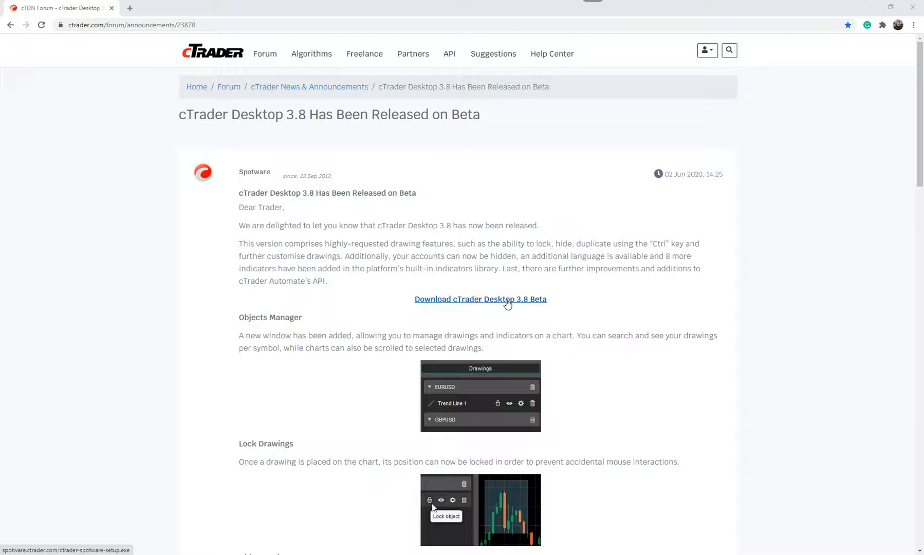
mouse_move(493, 53)
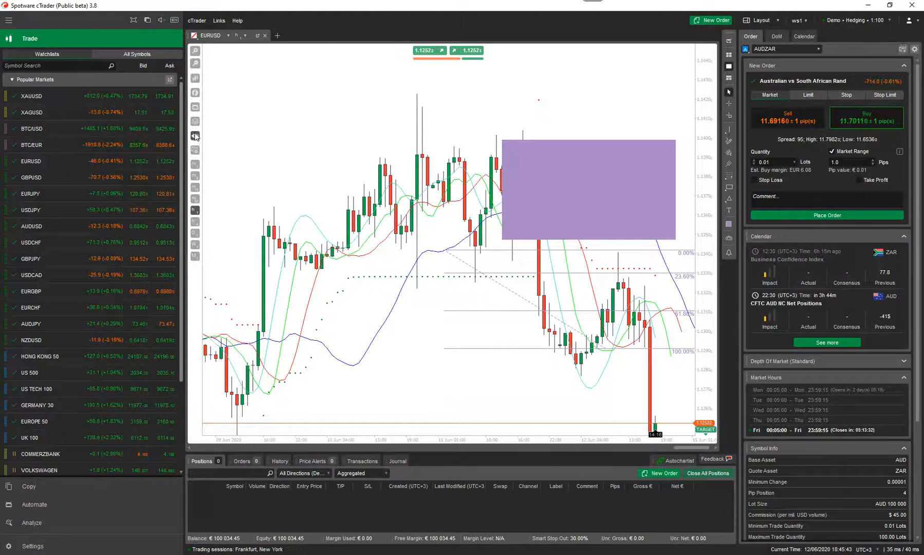
mouse_move(194, 136)
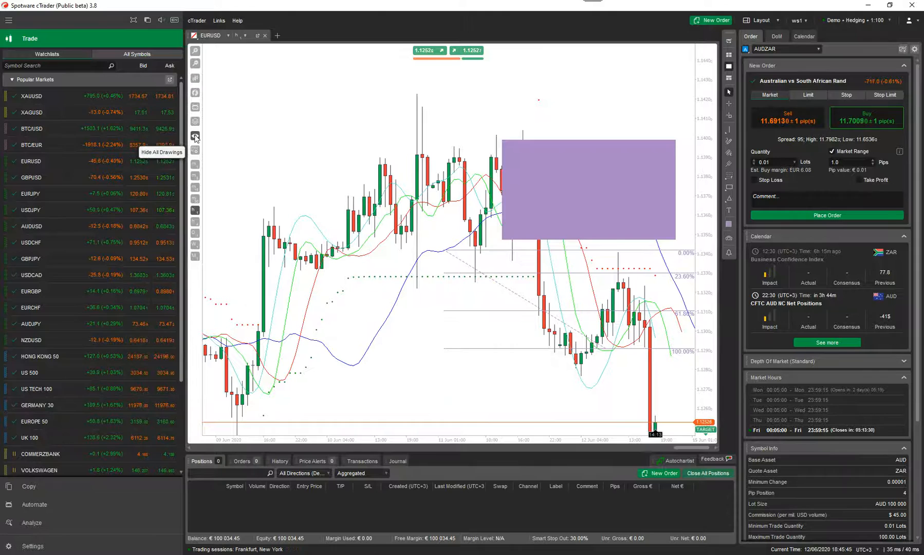
left_click(196, 137)
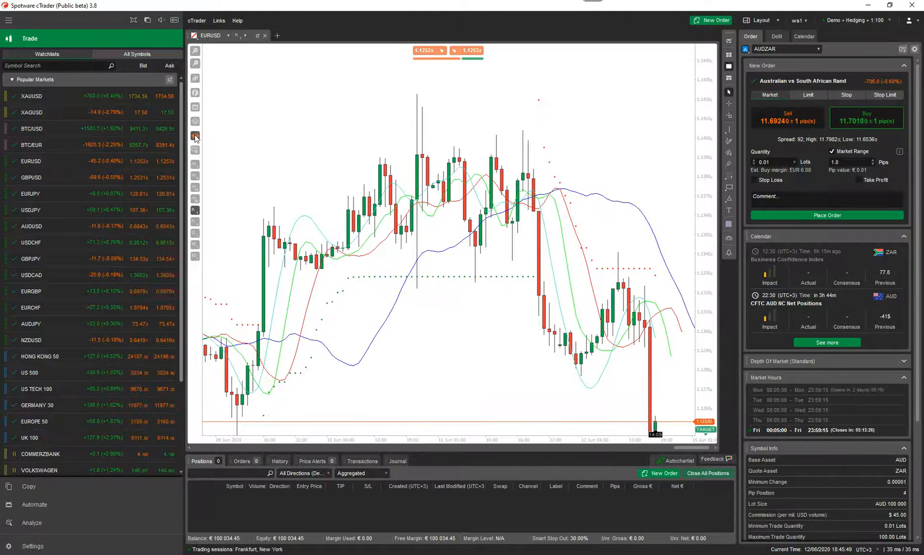
mouse_move(195, 136)
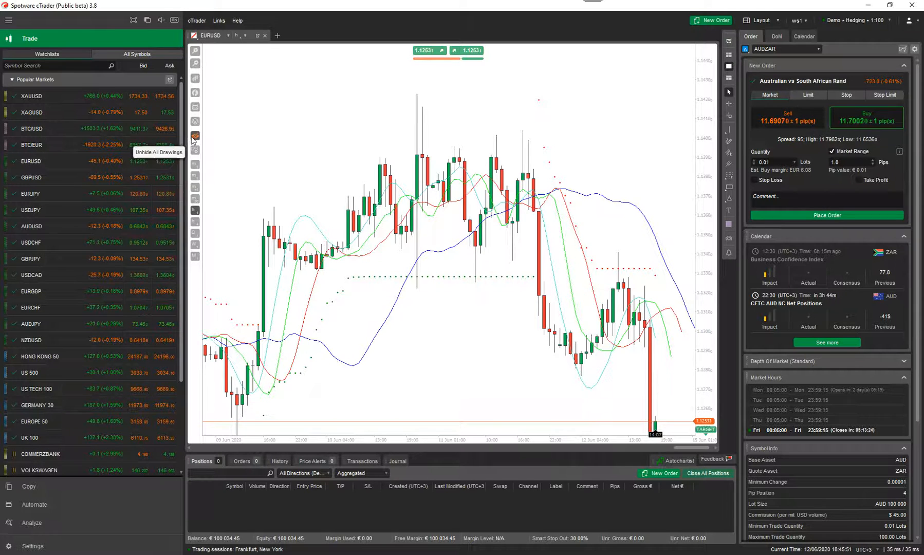
left_click(195, 121)
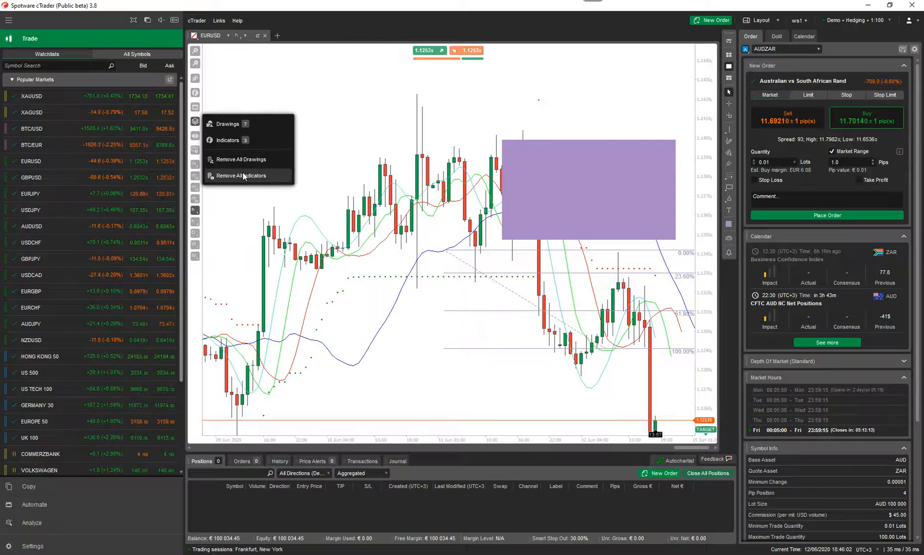
Open Object Manager, toggle cross-symbol sharing for Fibonacci Retracement 1, and open a new chart tab.
left_click(298, 99)
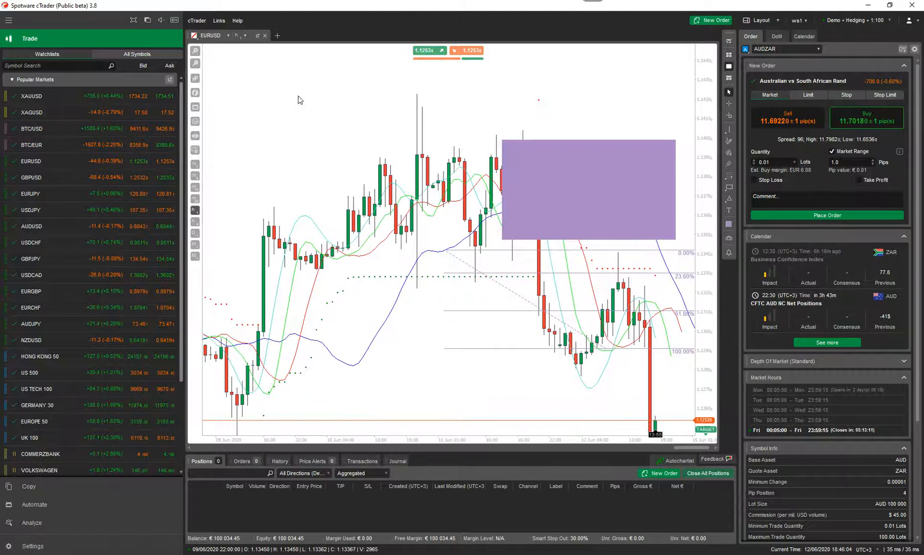
left_click(195, 120)
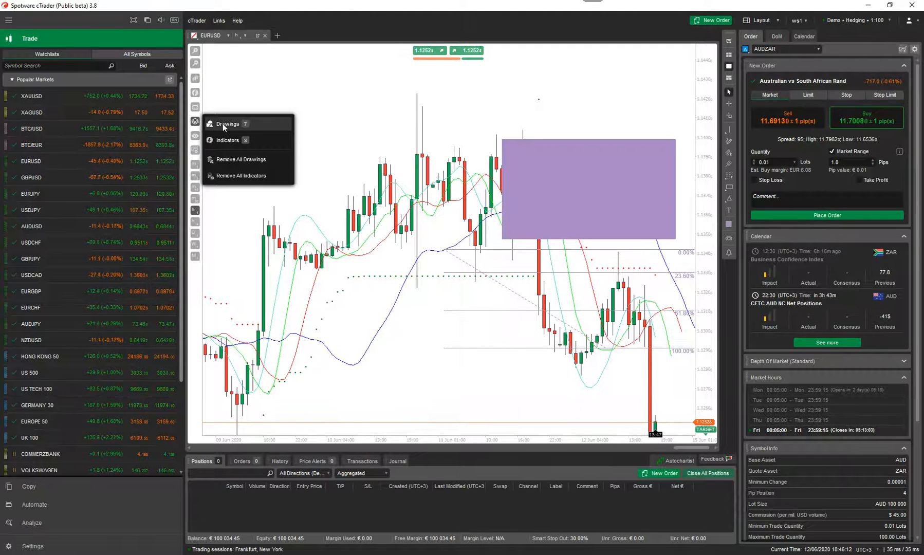
left_click(229, 126)
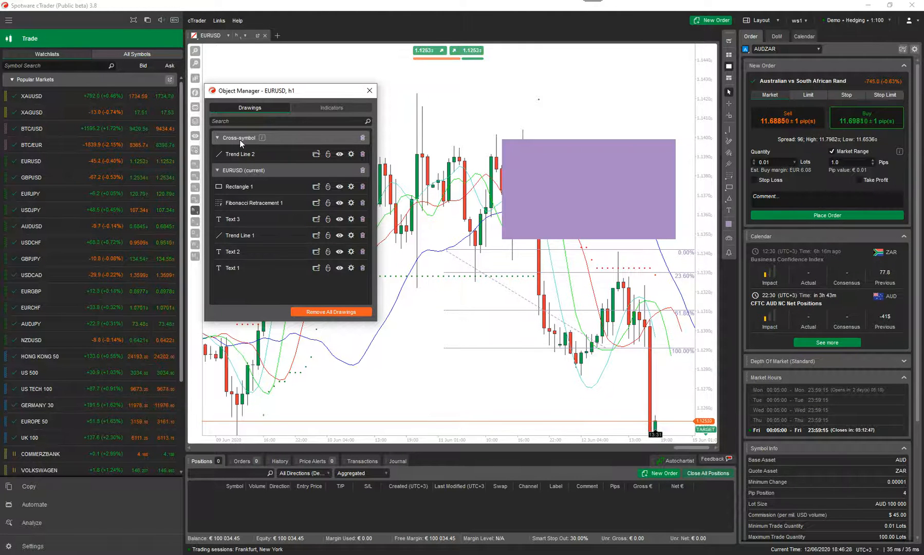
mouse_move(316, 188)
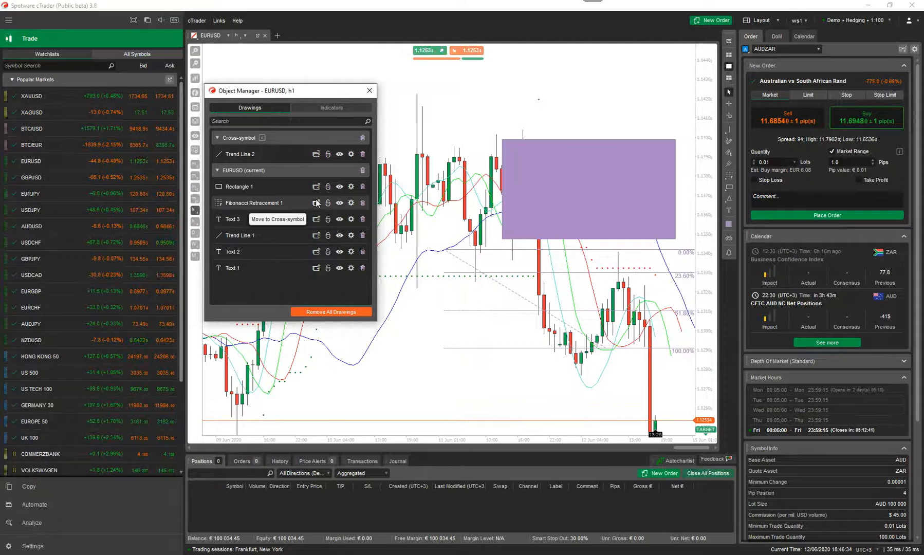
left_click(317, 202)
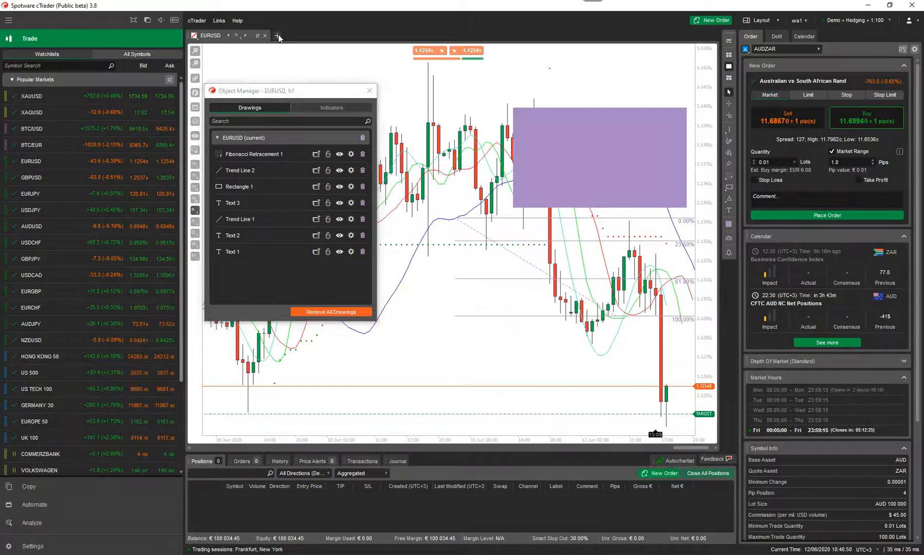
left_click(278, 35)
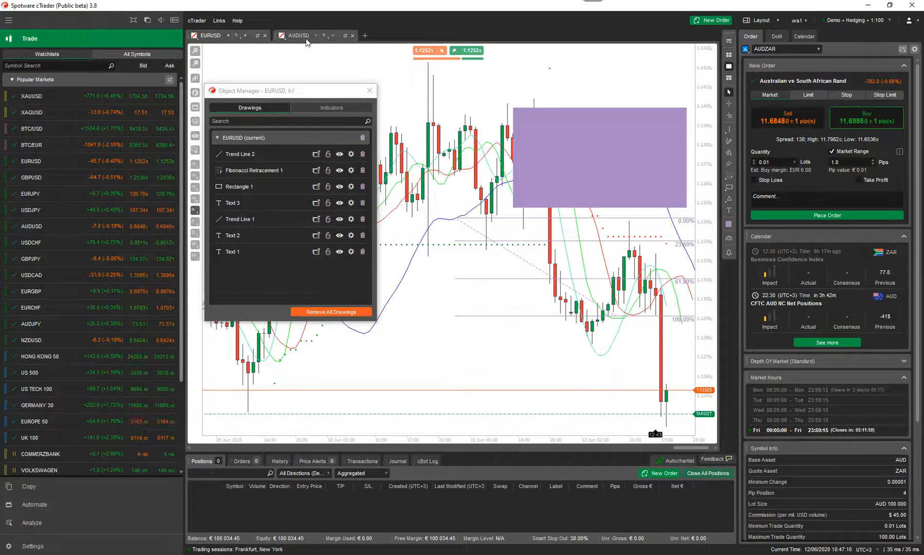
Switch to AUDUSD, check its empty drawings list, and bring up the shape drawings.
left_click(299, 36)
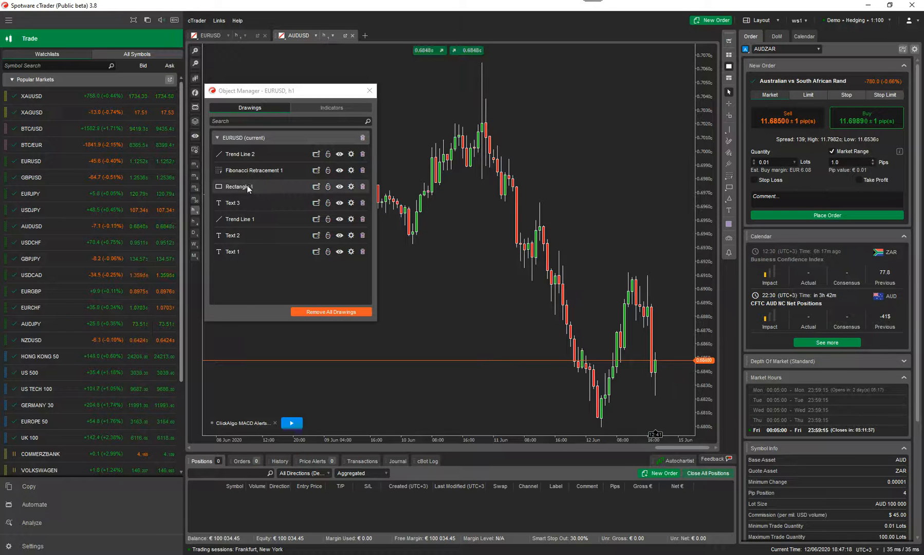
left_click(369, 90)
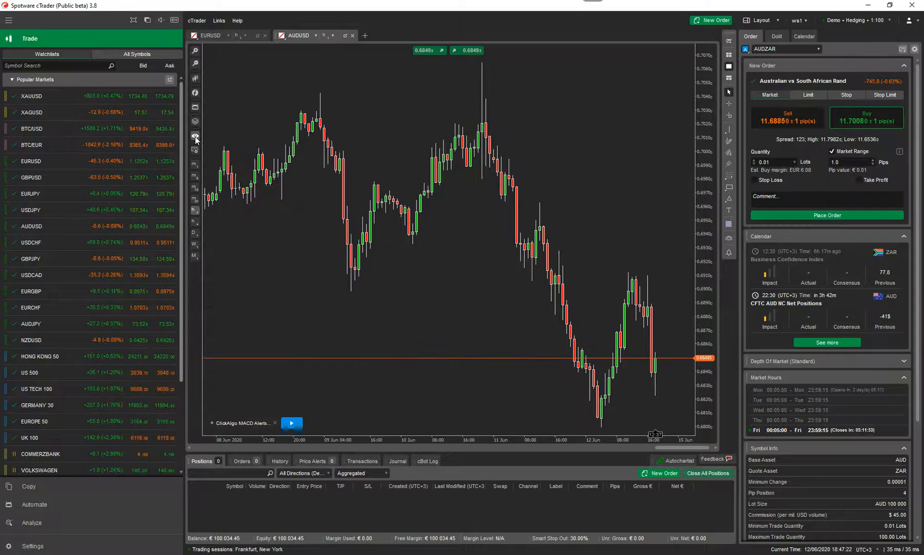
left_click(195, 137)
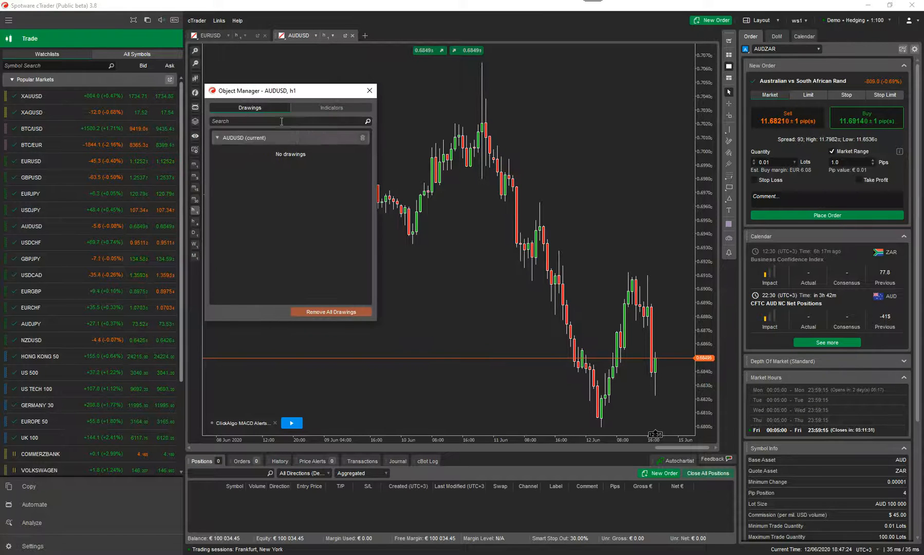
left_click(370, 90)
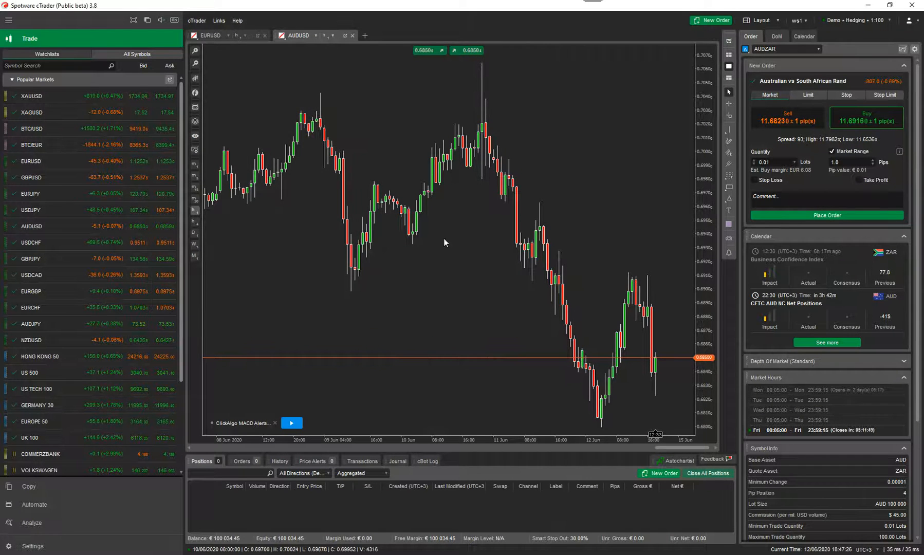
left_click(729, 177)
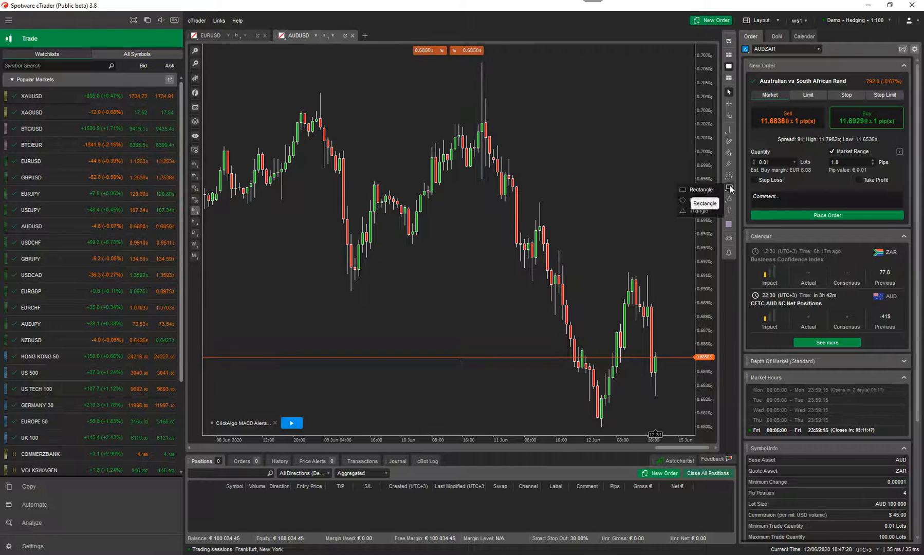
mouse_move(461, 233)
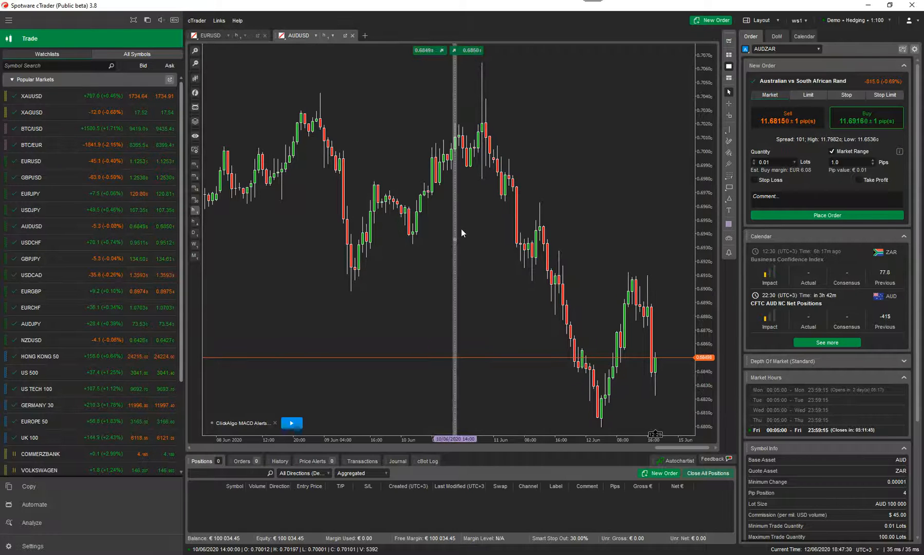
Open and close the AUDUSD drawings manager, then return to the EURUSD chart.
left_click(194, 124)
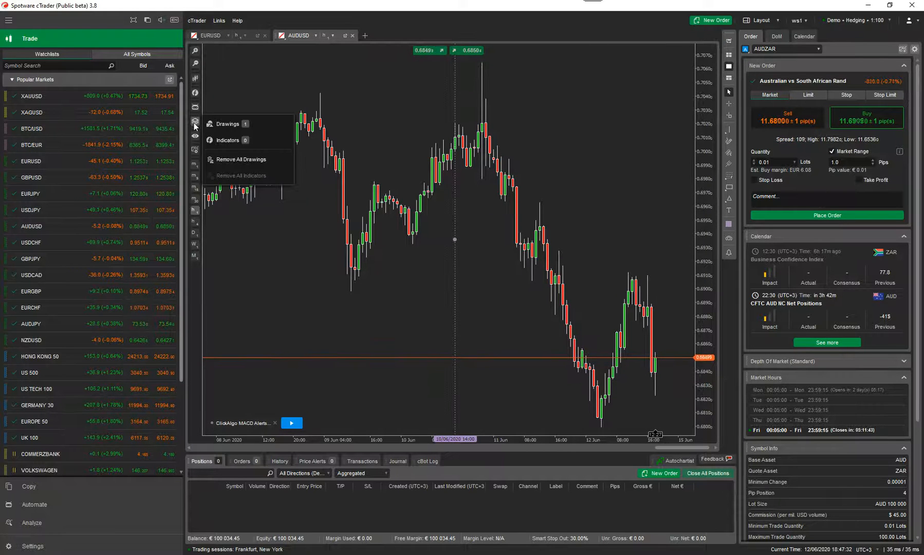
left_click(228, 123)
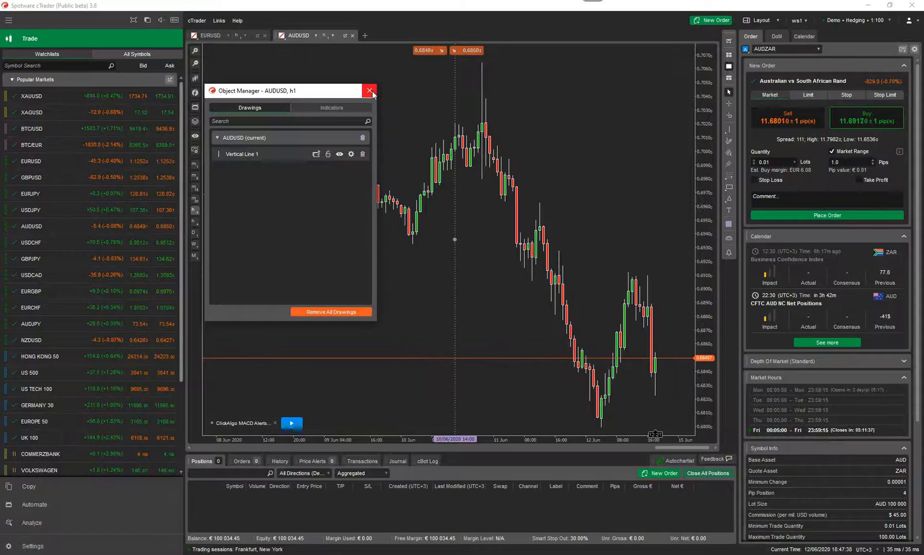
left_click(369, 91)
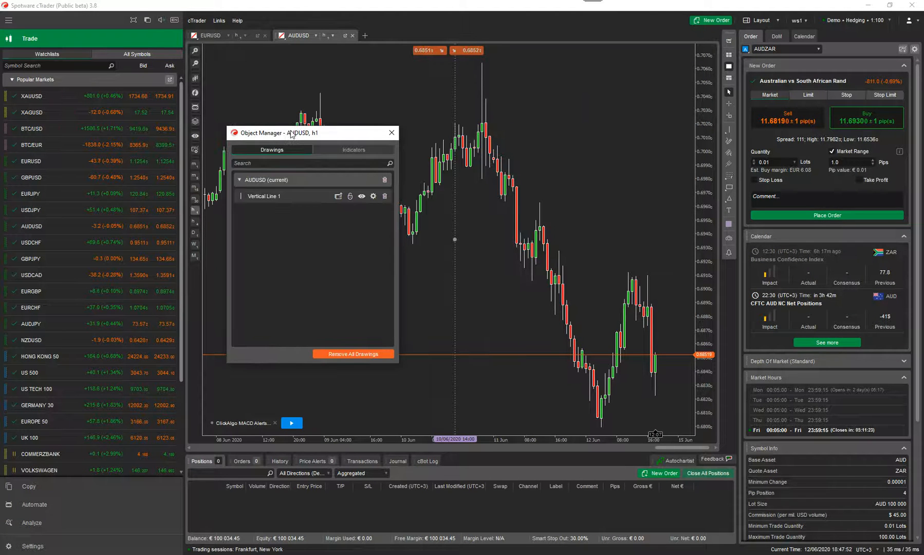
left_click(391, 133)
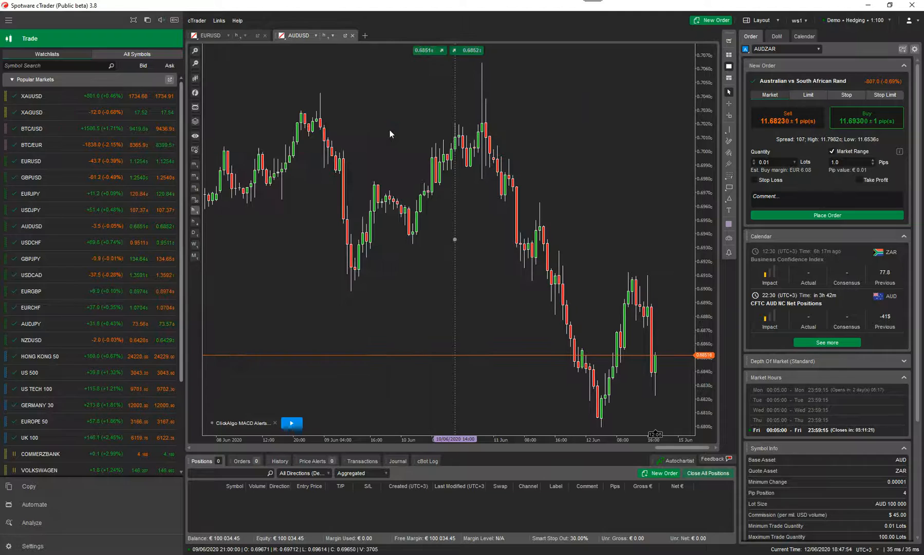
left_click(210, 35)
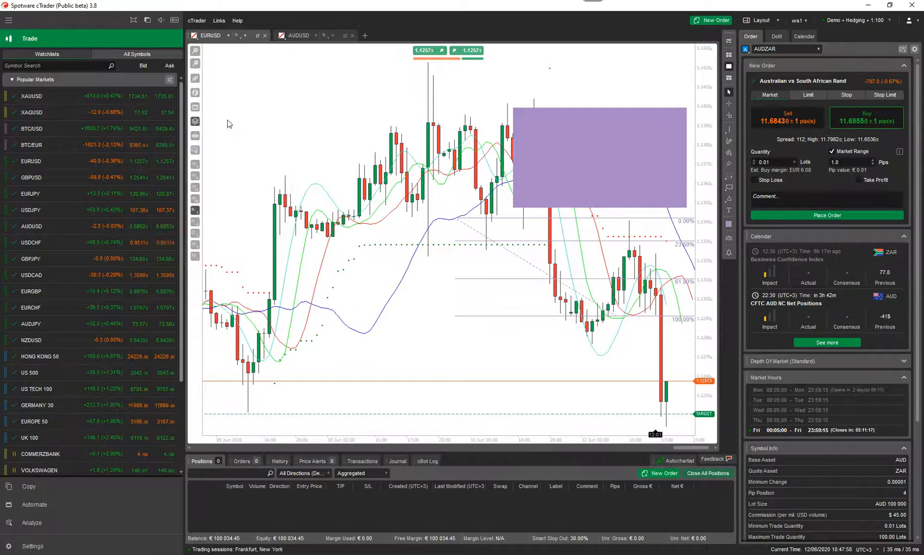
Filter the EURUSD drawings by 'rec', check Rectangle 1's settings, and delete Rectangle 1.
left_click(194, 121)
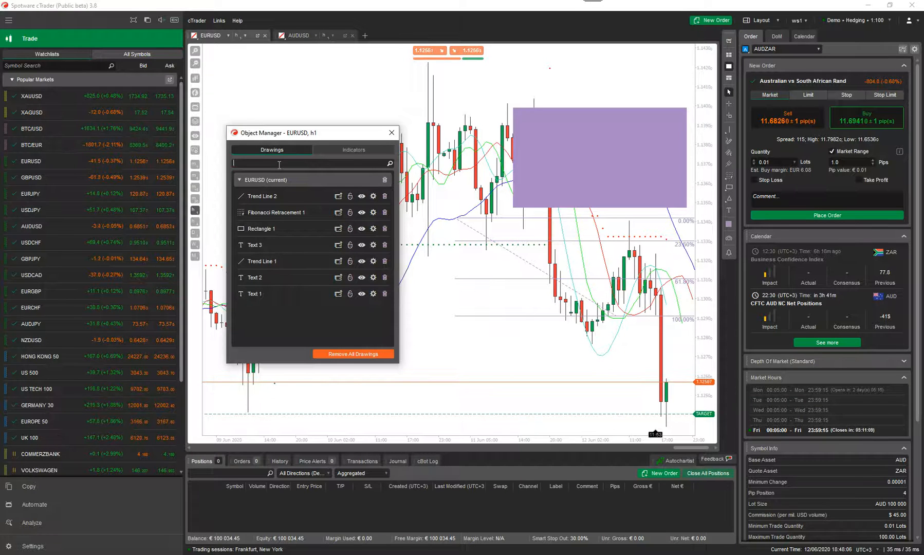
type("rec")
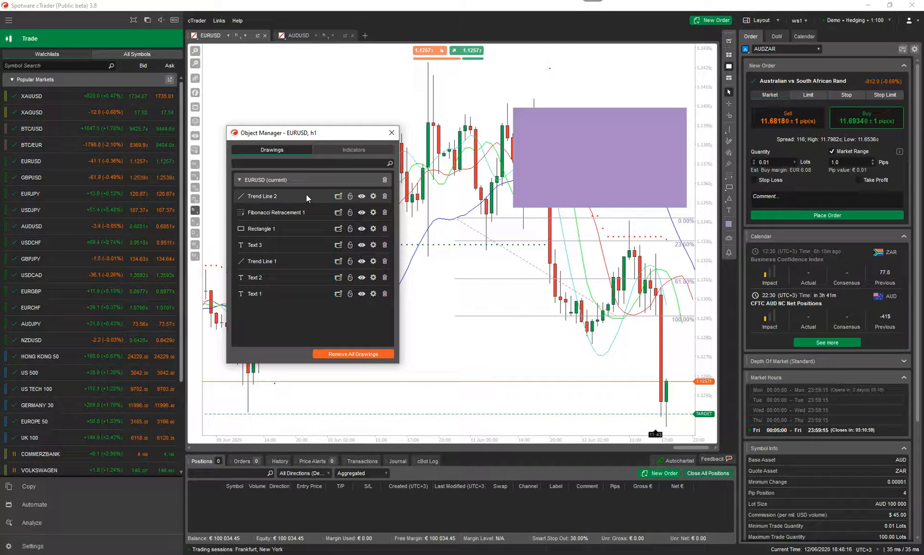
mouse_move(337, 196)
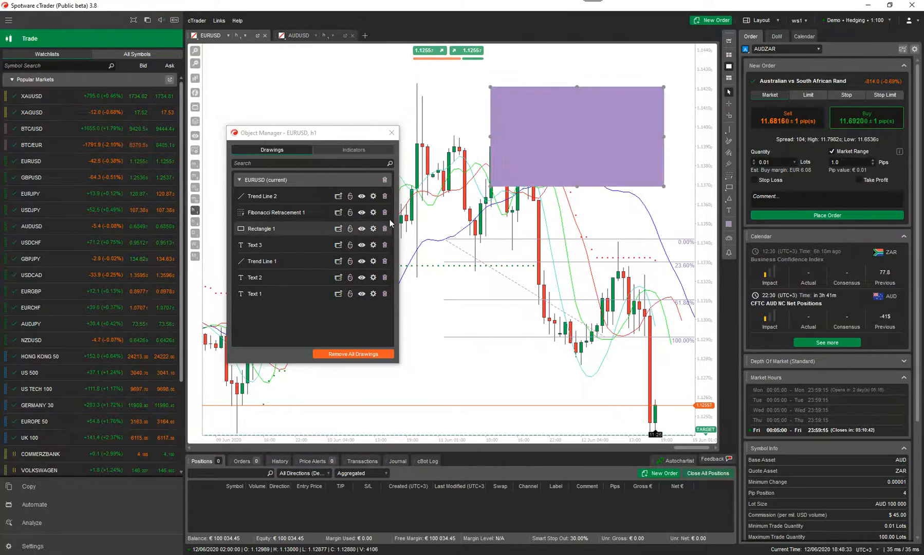
mouse_move(361, 229)
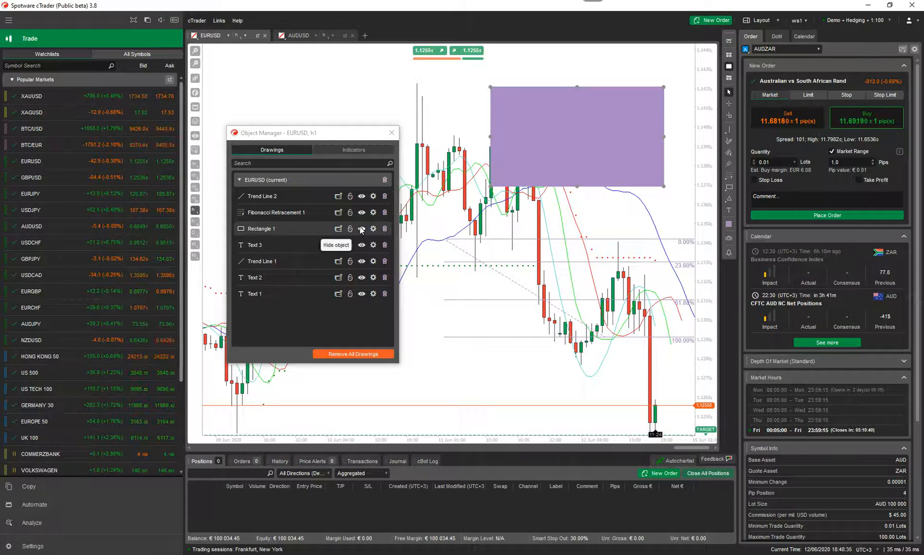
left_click(362, 229)
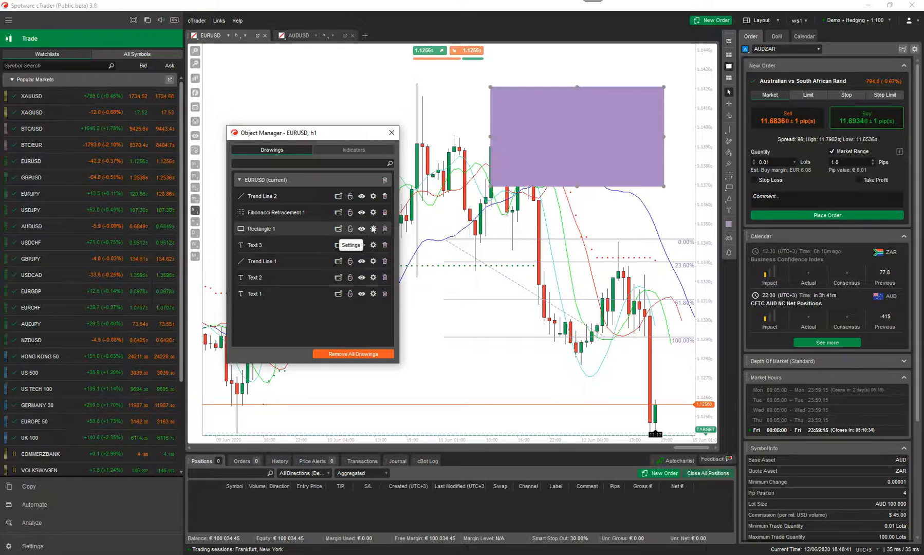
left_click(373, 229)
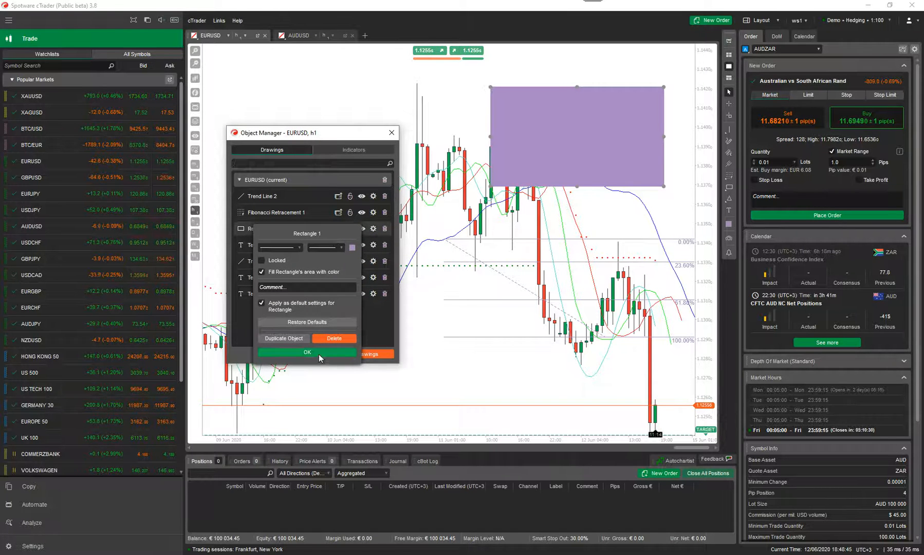
left_click(306, 351)
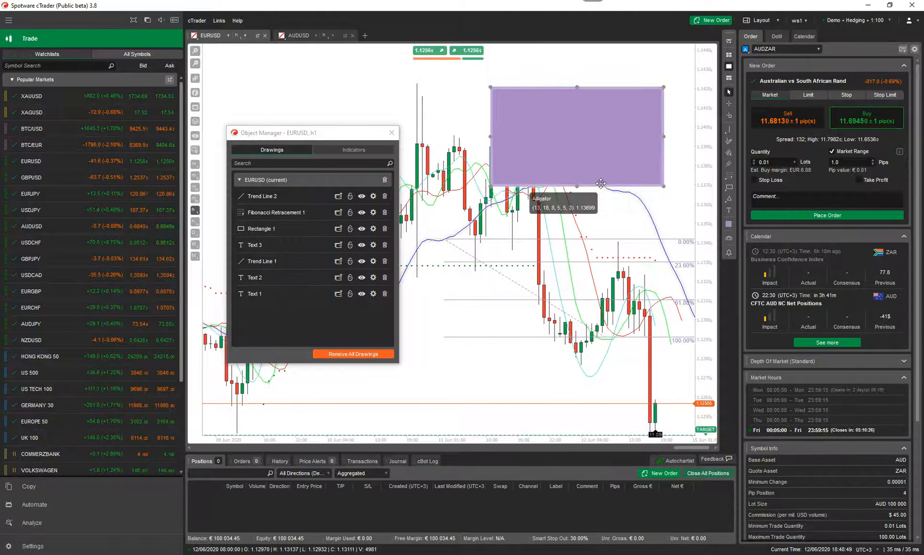
left_click(373, 229)
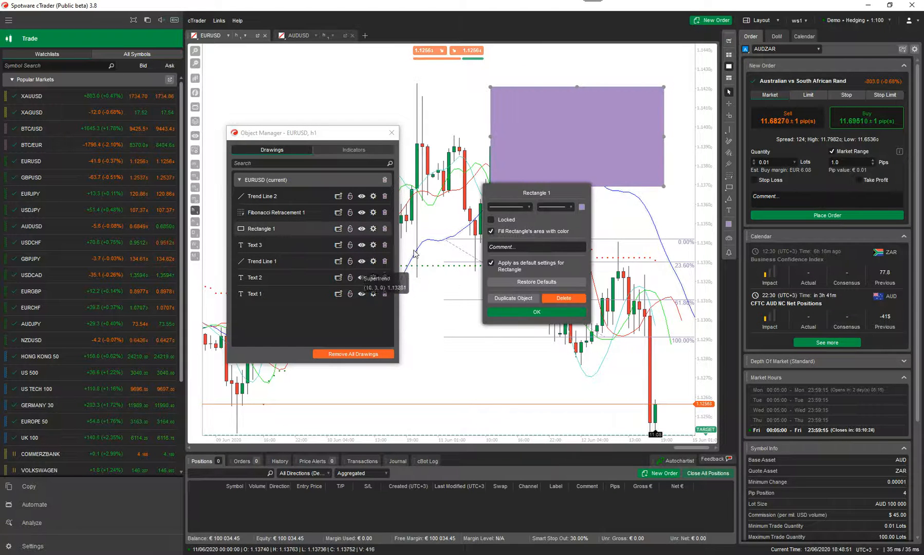
left_click(535, 311)
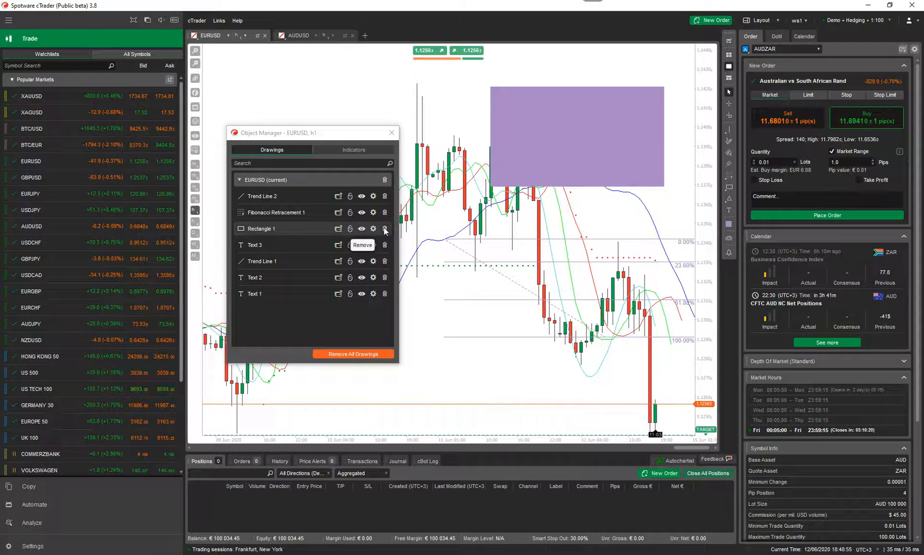
left_click(385, 229)
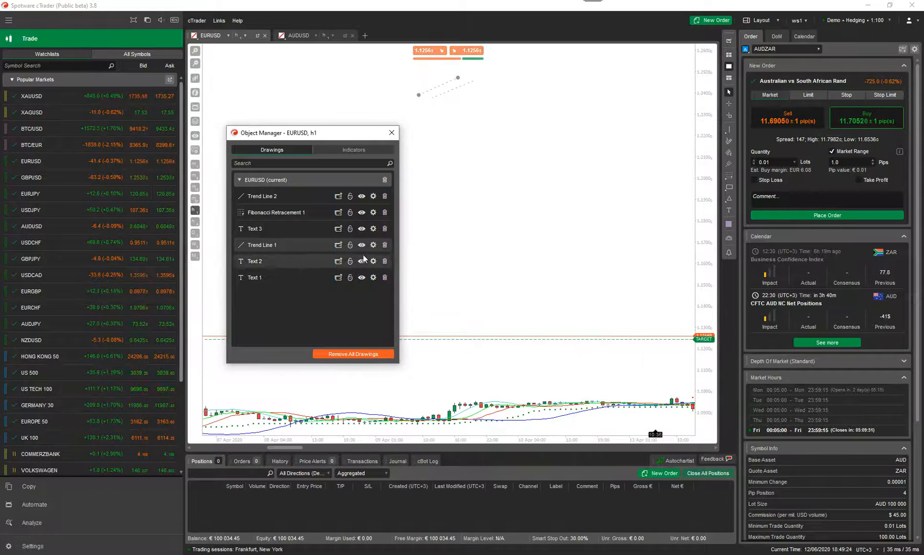
Delete Trend Line 1 and Trend Line 2 from Object Manager's list.
left_click(385, 244)
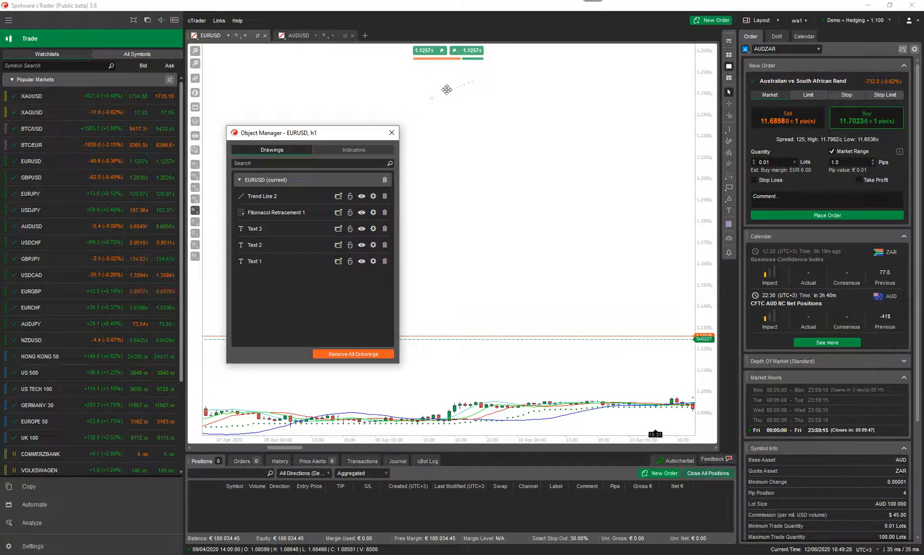
left_click(384, 196)
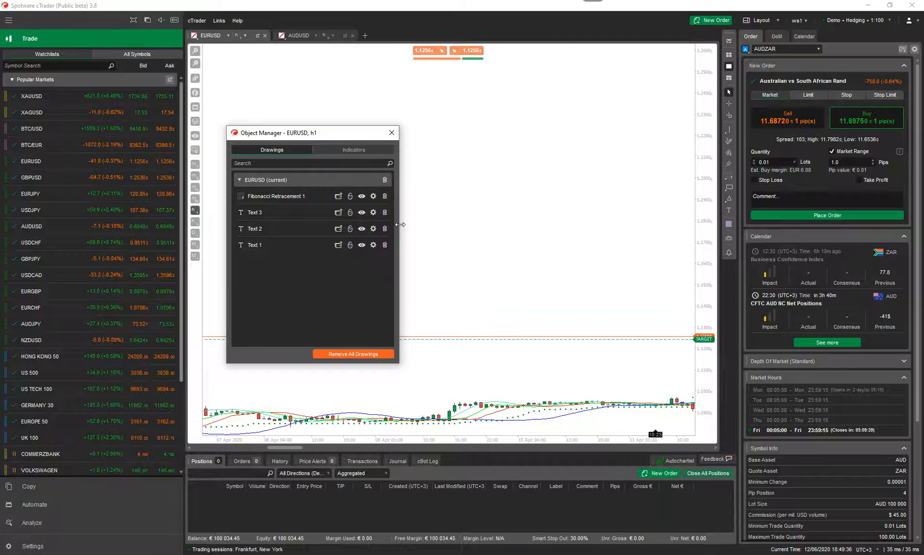
mouse_move(413, 186)
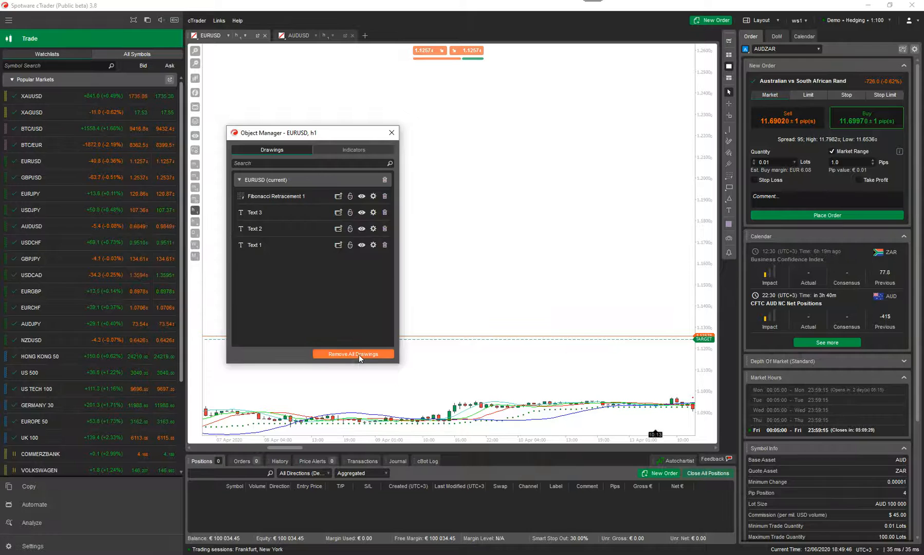
Remove all EURUSD drawings and close that tab, then delete Trend Line 3 and hide AUDUSD drawings.
left_click(353, 354)
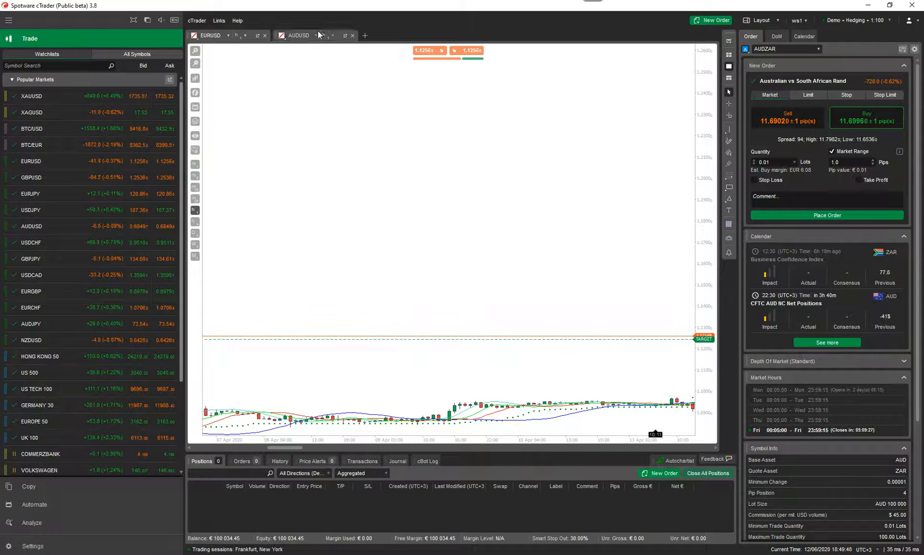
left_click(264, 35)
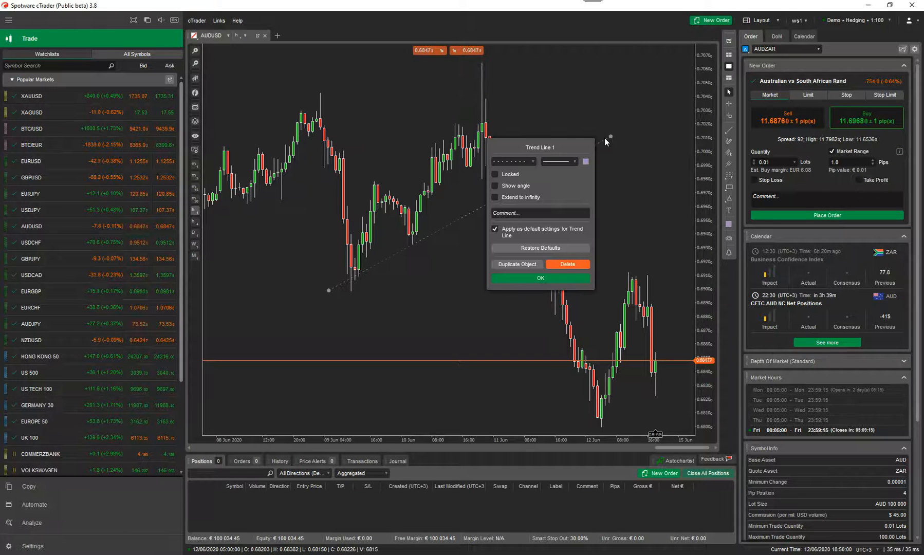
left_click(585, 161)
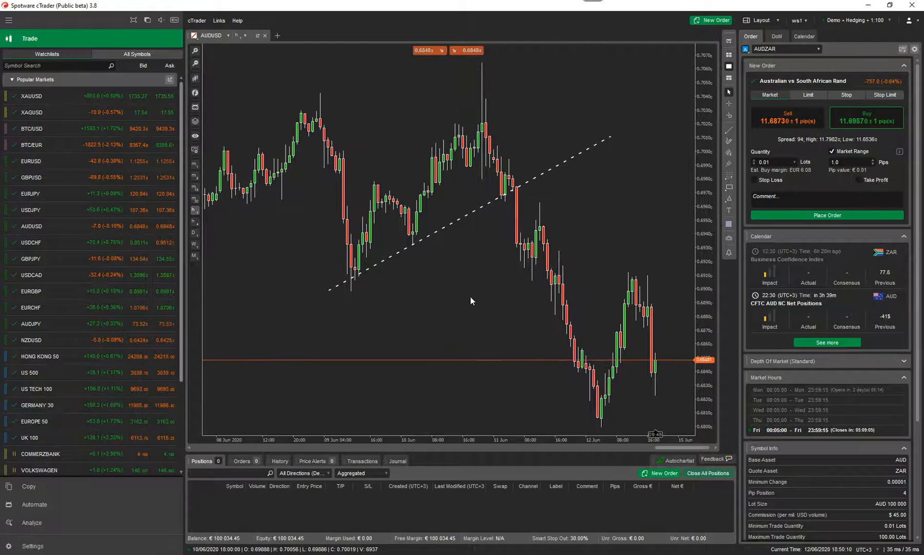
mouse_move(438, 246)
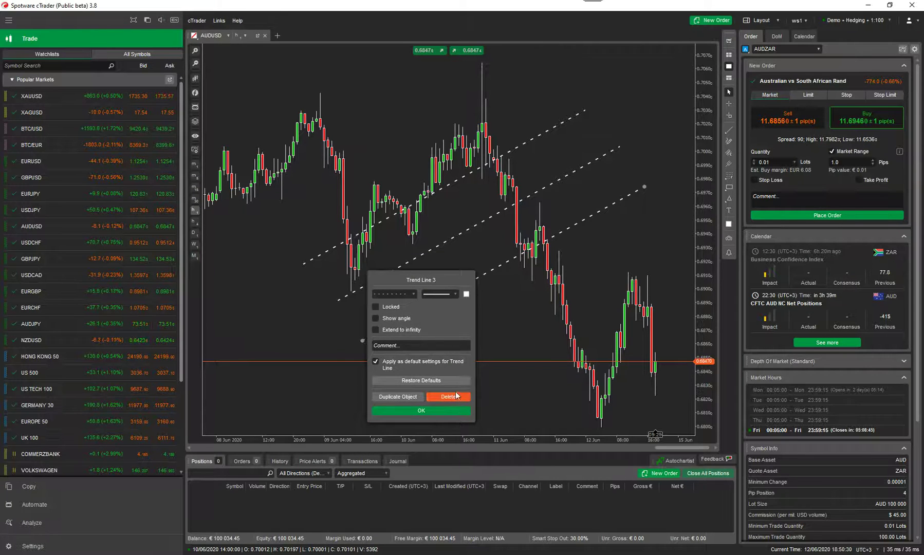
left_click(448, 396)
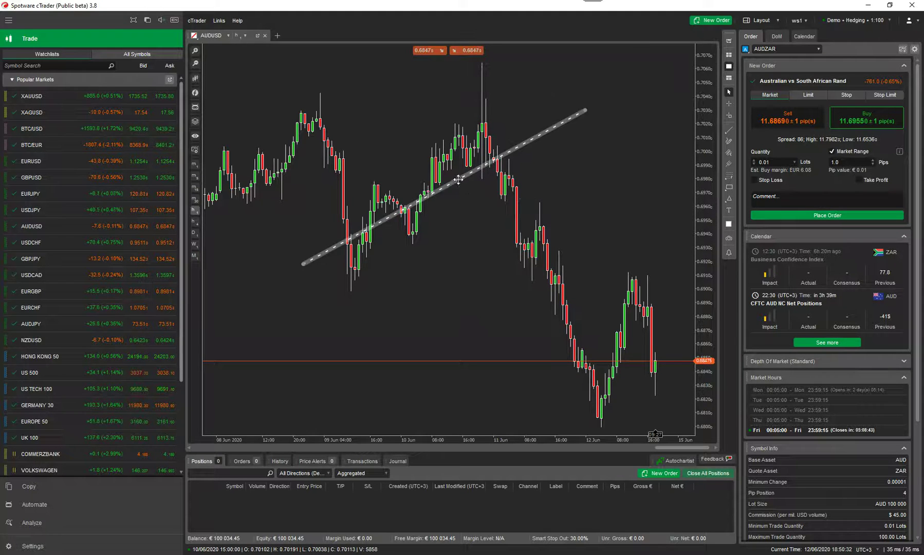
left_click(194, 136)
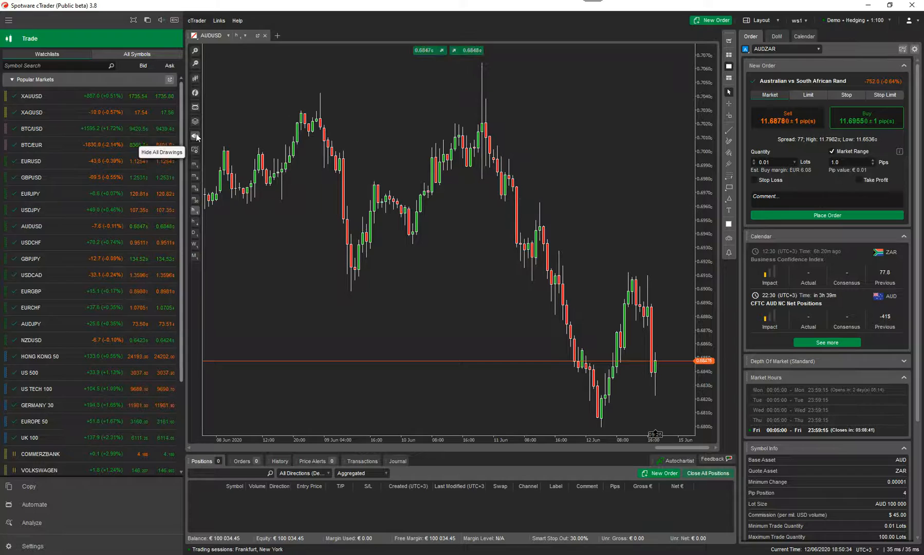
left_click(195, 121)
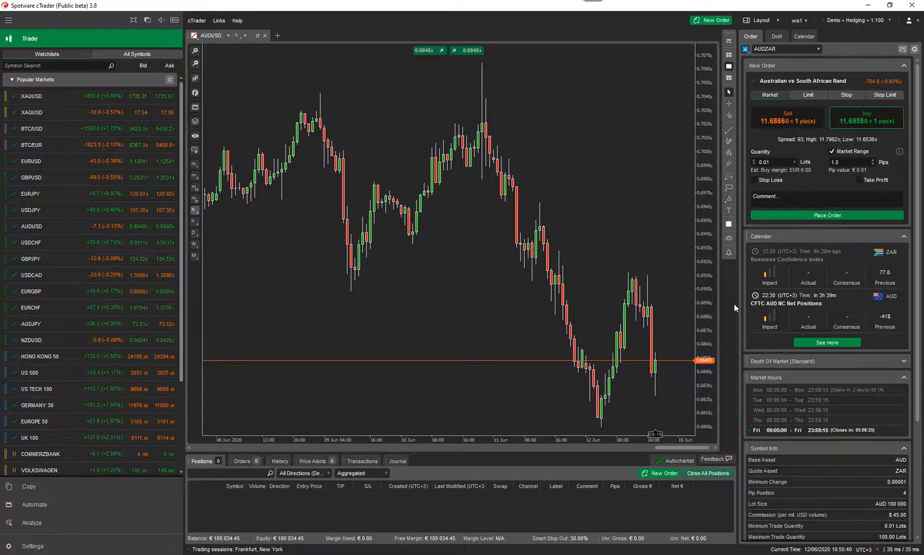
mouse_move(728, 213)
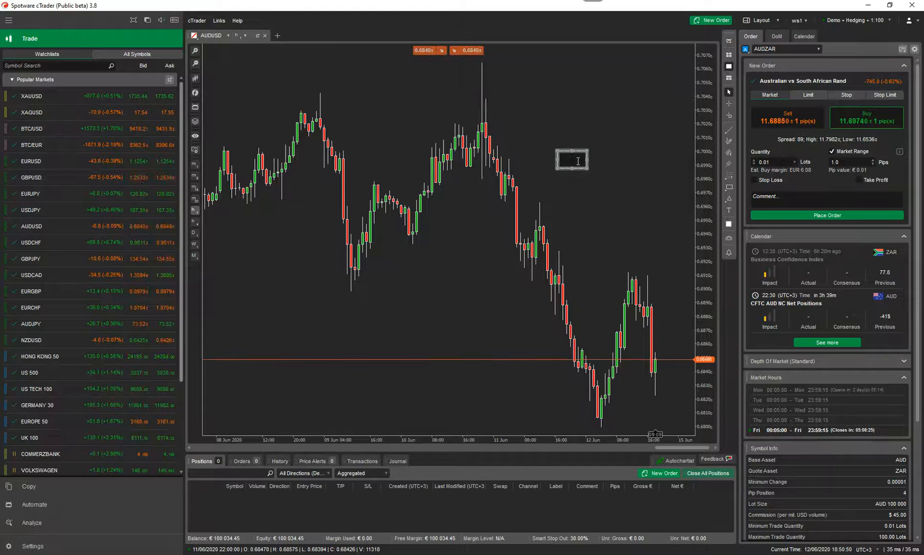
Add a 'hello' text, style it size 72, bold, italic and underlined, then delete it.
type("hello")
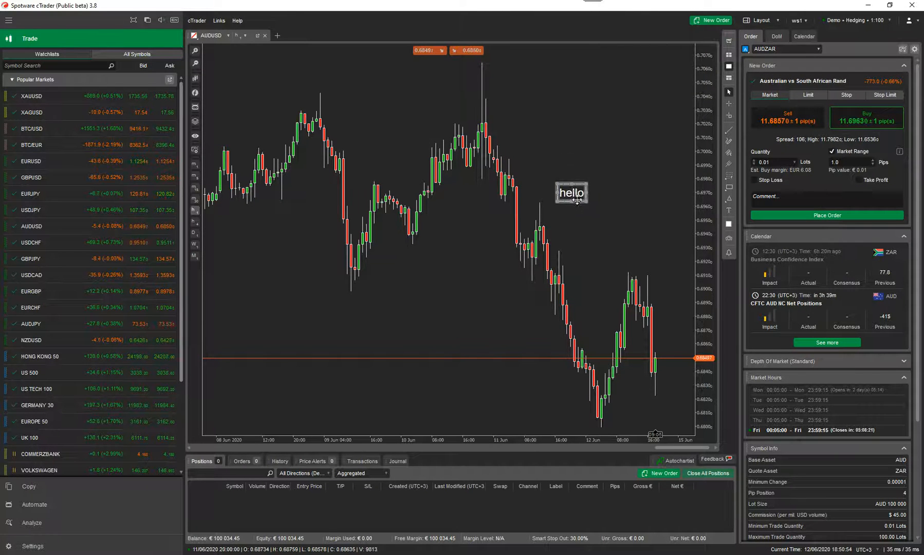
double_click(571, 192)
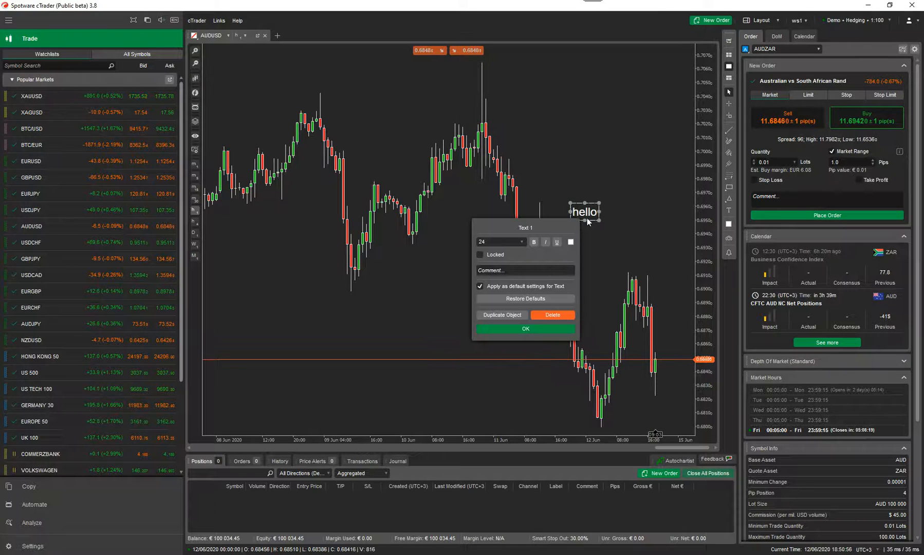
left_click(498, 241)
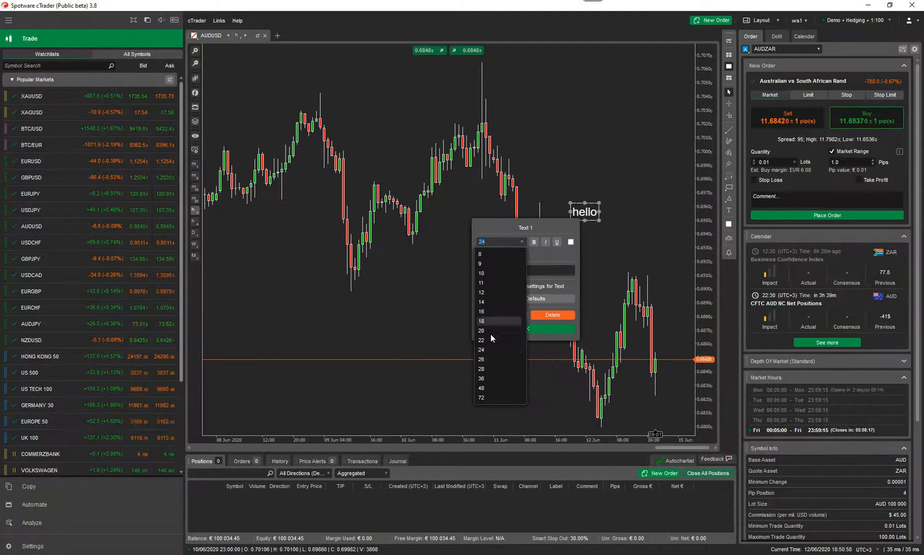
left_click(481, 398)
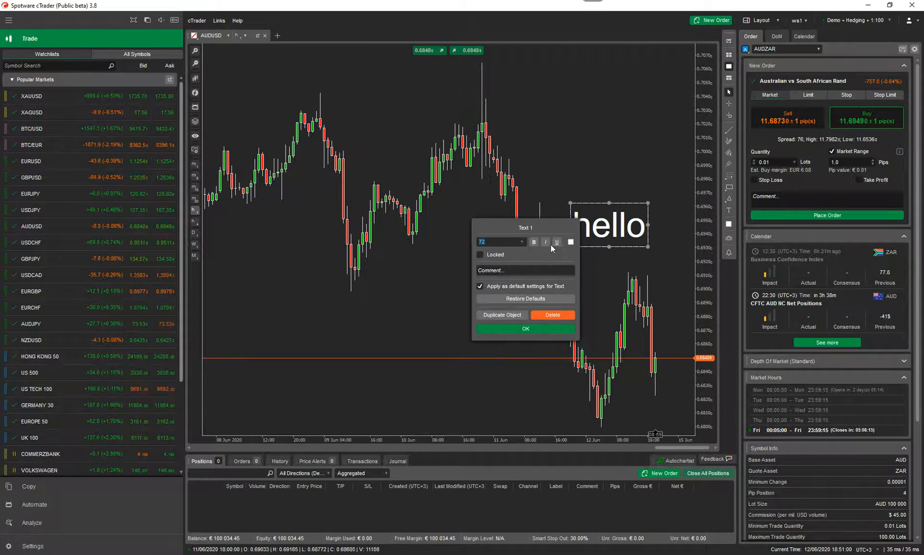
left_click(571, 242)
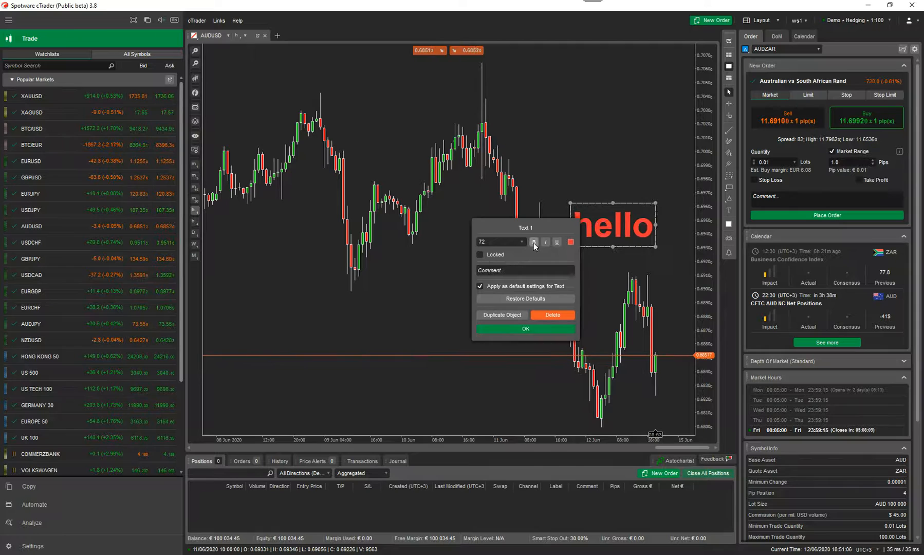
left_click(556, 242)
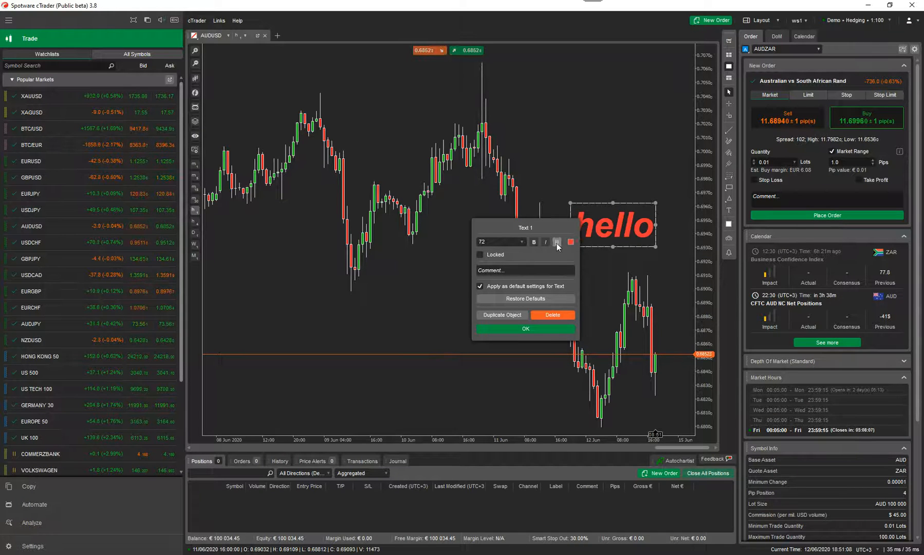
left_click(556, 242)
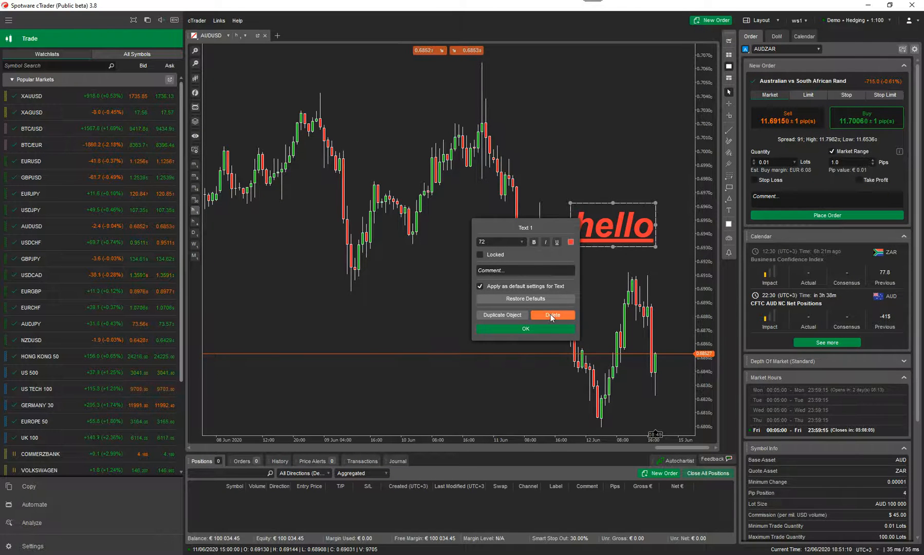
left_click(552, 315)
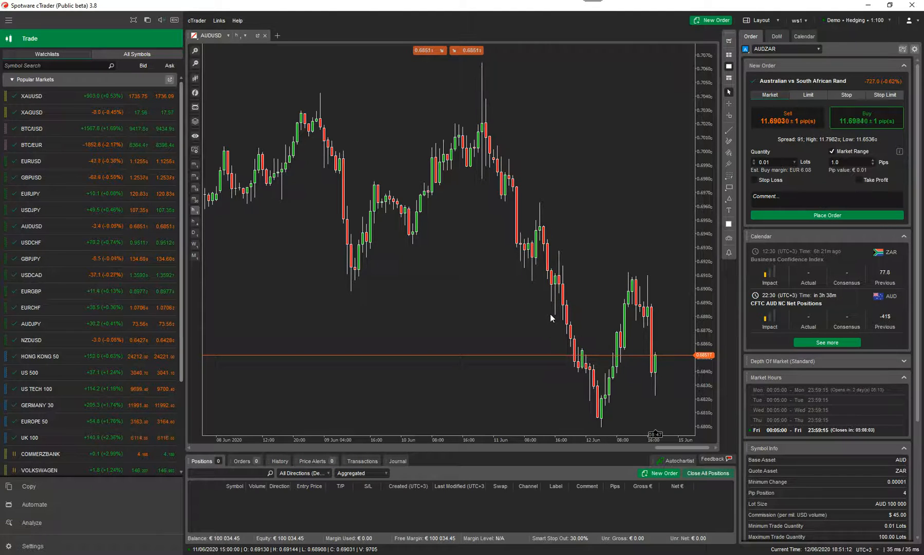
mouse_move(592, 326)
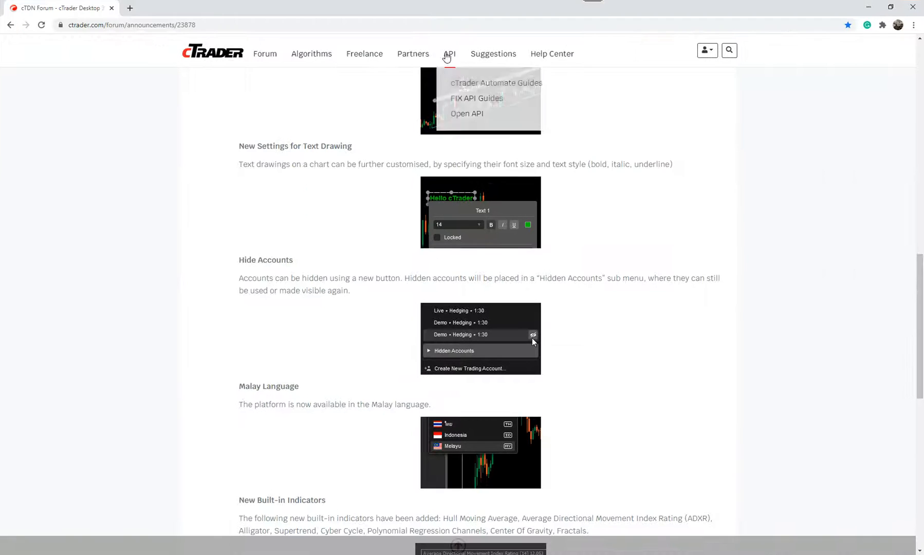
Scroll the 3.8 announcement down to the Hide Accounts and New Built-in Indicators sections.
scroll("down", 3)
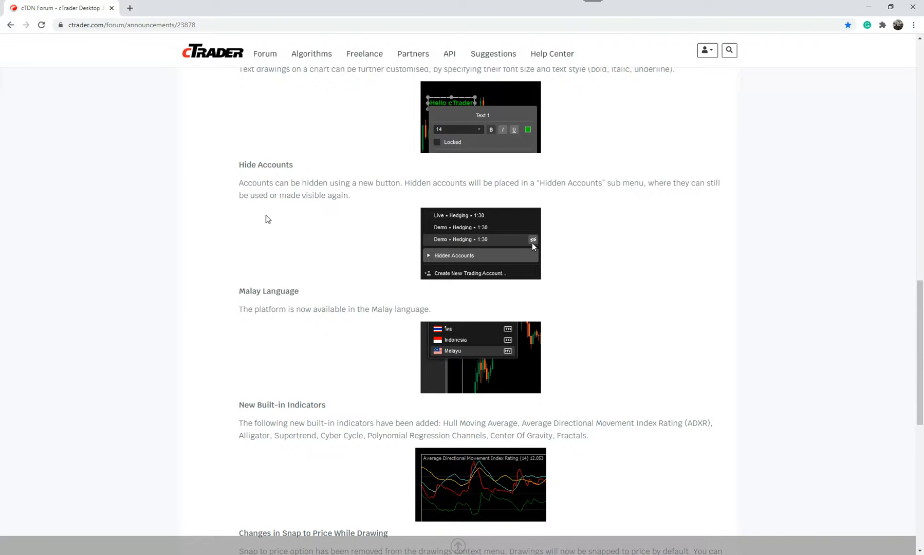
mouse_move(453, 265)
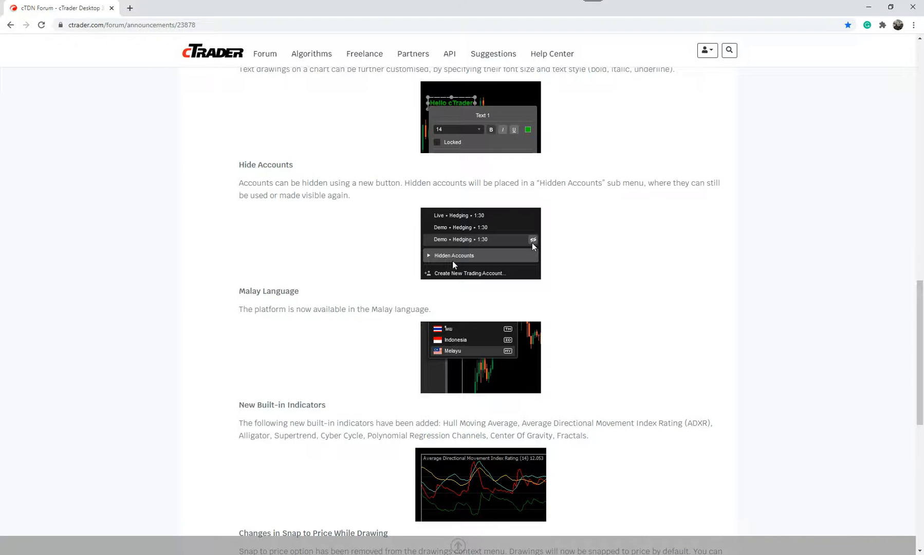
mouse_move(454, 259)
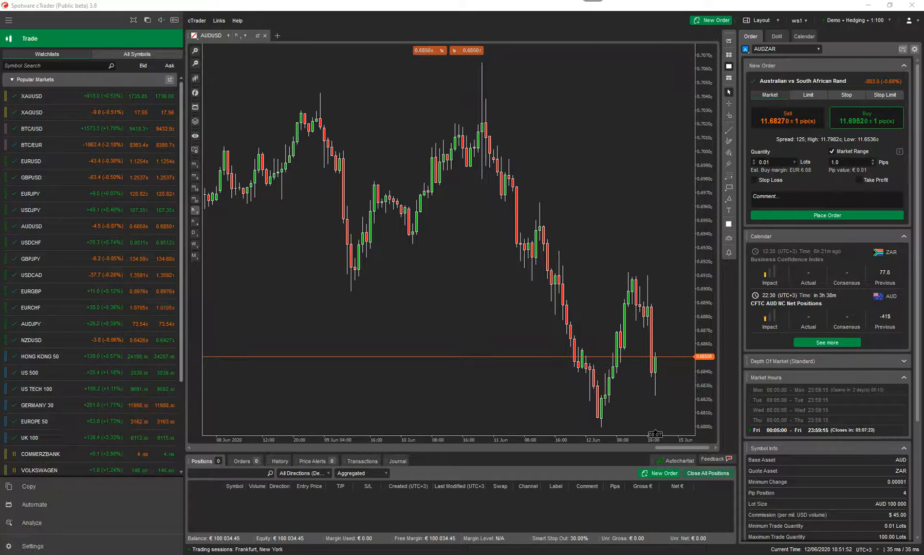
Search 'hull' and add a Hull Moving Average to AUDUSD with a white main line.
left_click(195, 93)
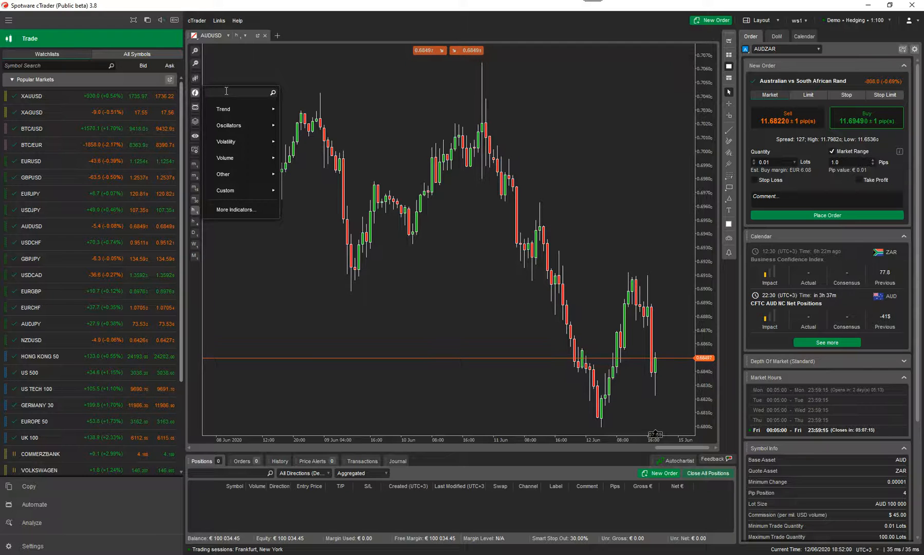
type("hull")
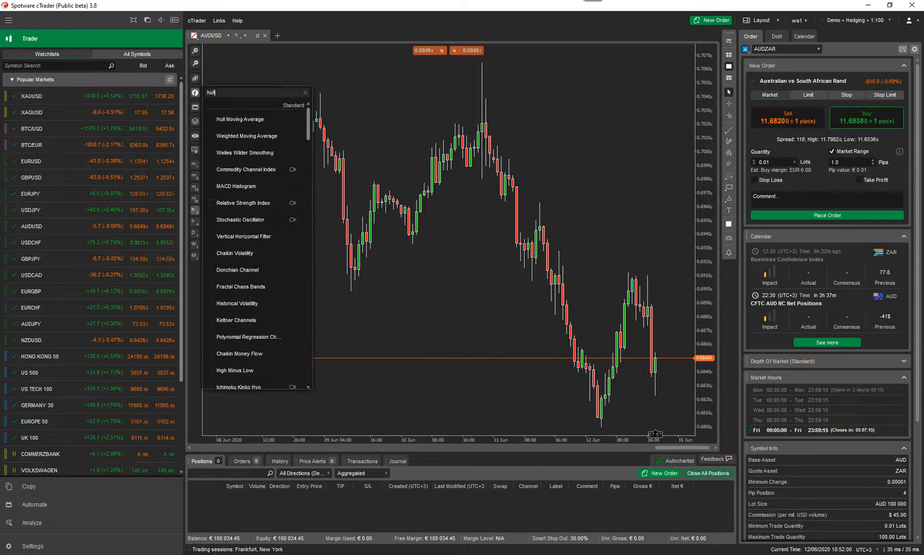
left_click(239, 119)
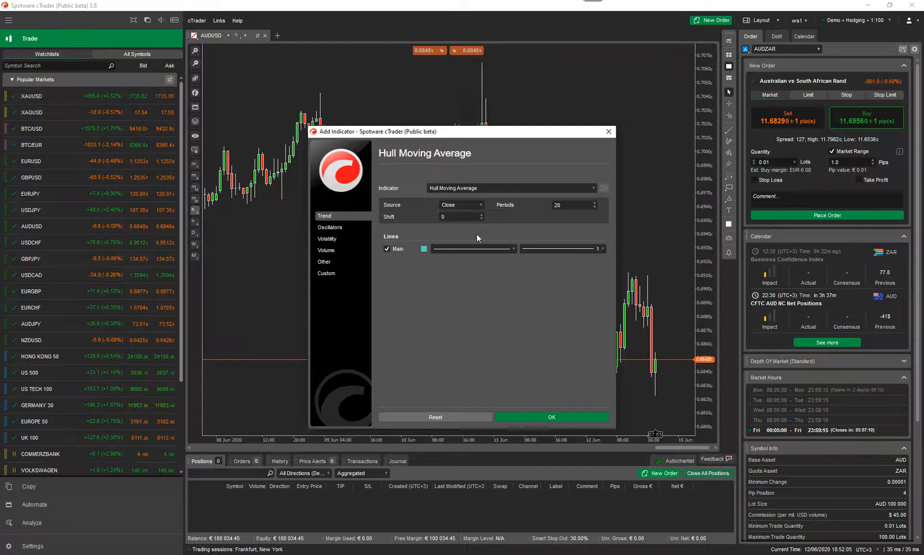
left_click(423, 249)
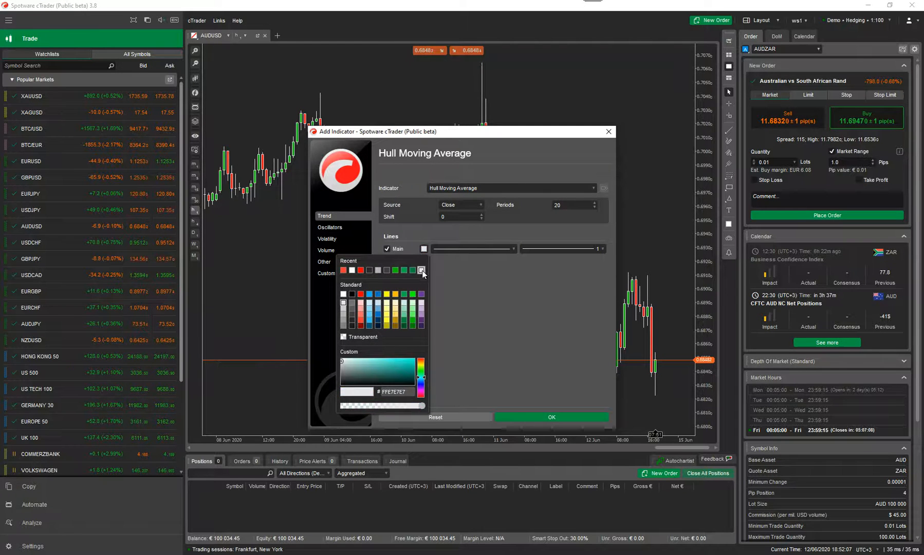
left_click(550, 417)
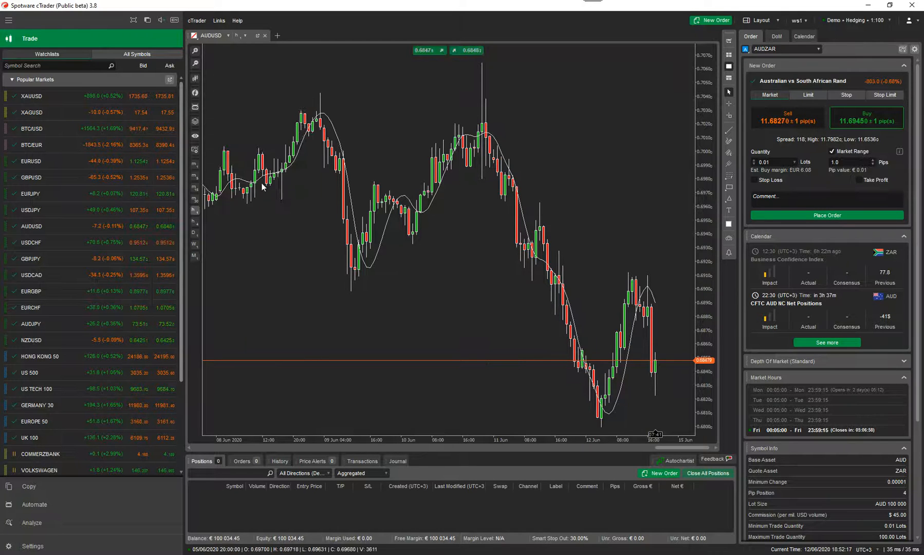
Clear the Hull Moving Average with Remove All Indicators in the chart objects list.
left_click(195, 124)
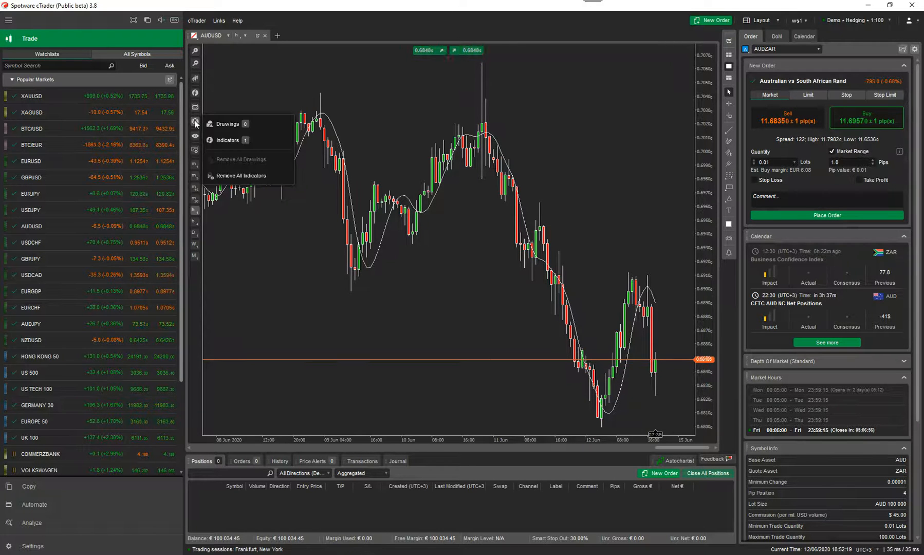
left_click(240, 176)
type("adxr")
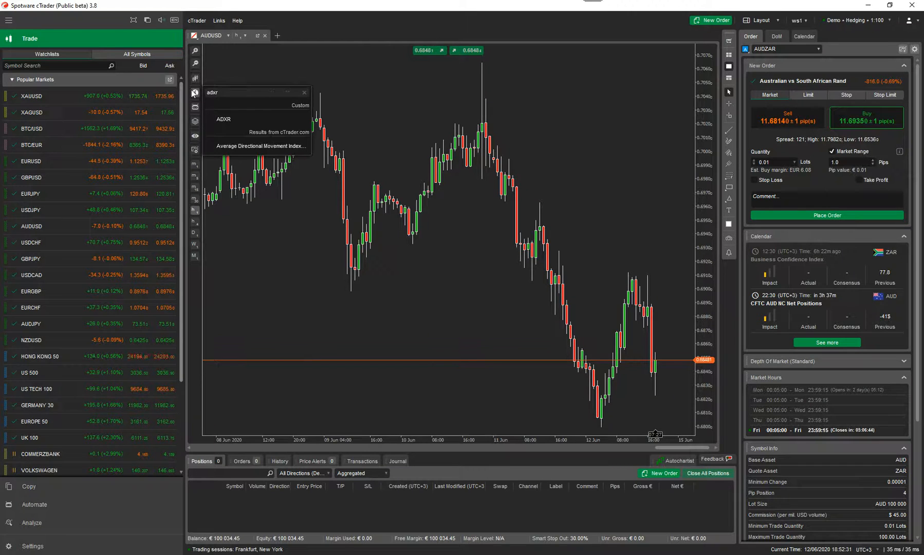
Dismiss the indicator search results and search 'adxr' again.
left_click(224, 120)
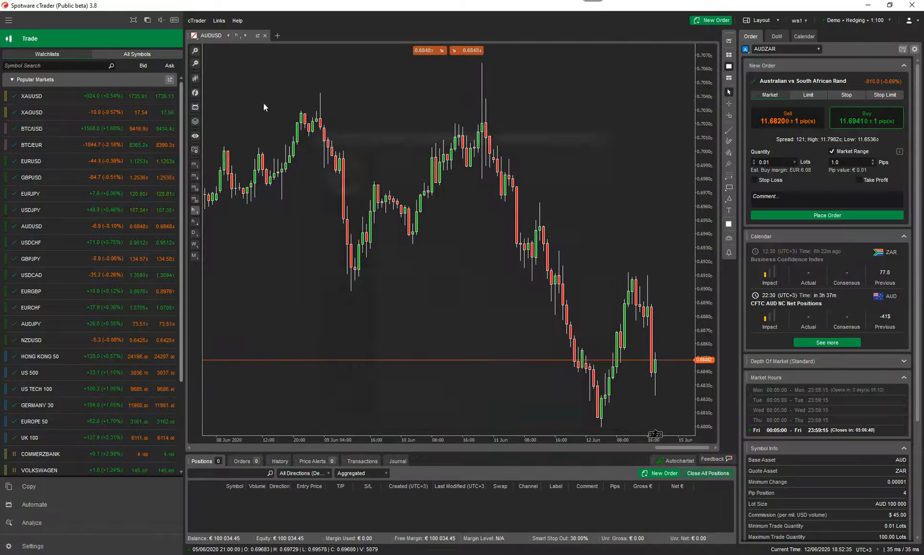
type("adxr")
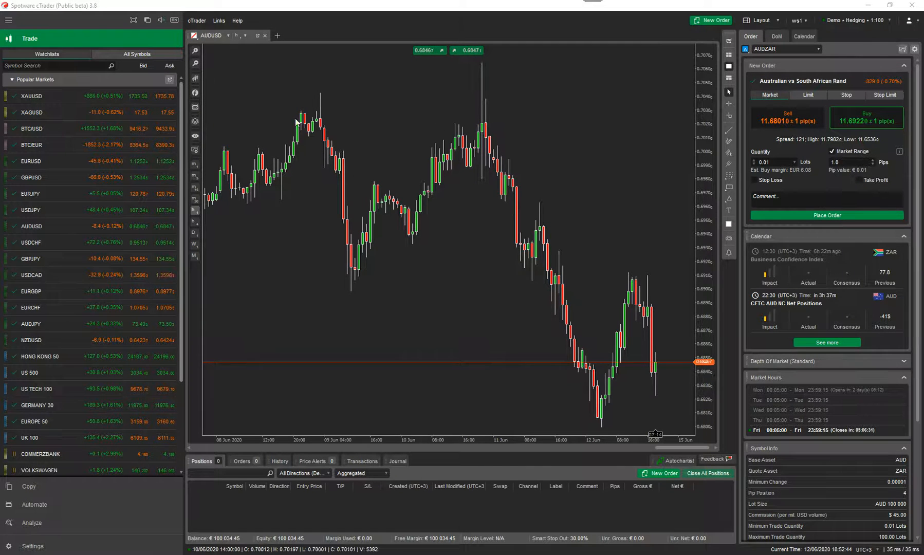
type("adxr")
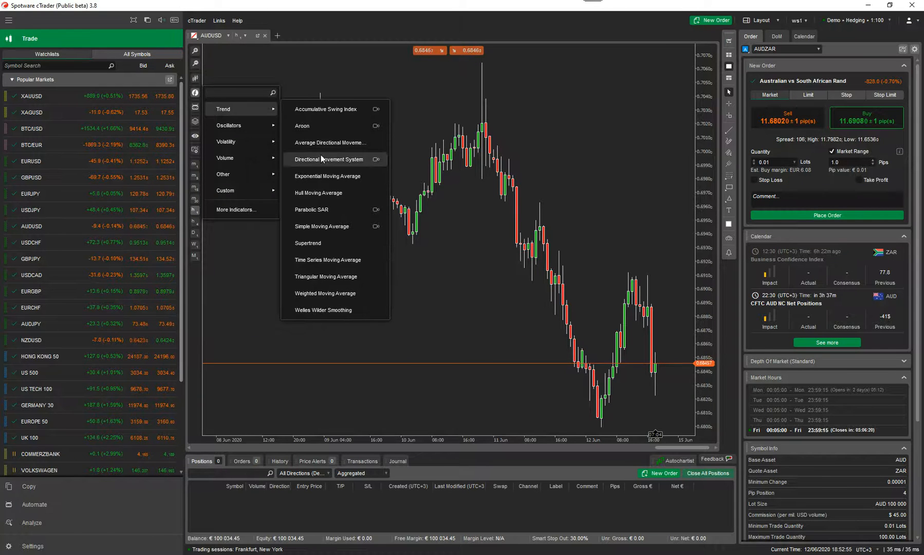
mouse_move(329, 142)
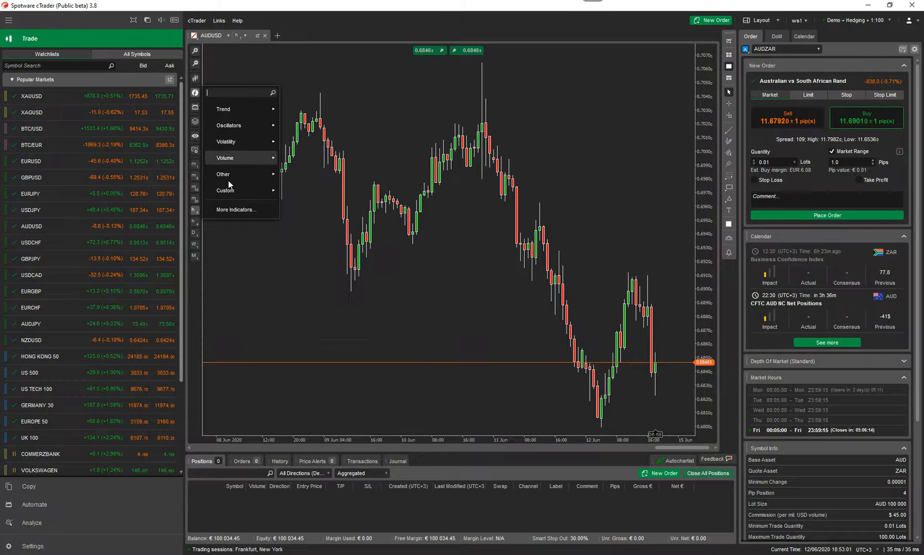
mouse_move(243, 109)
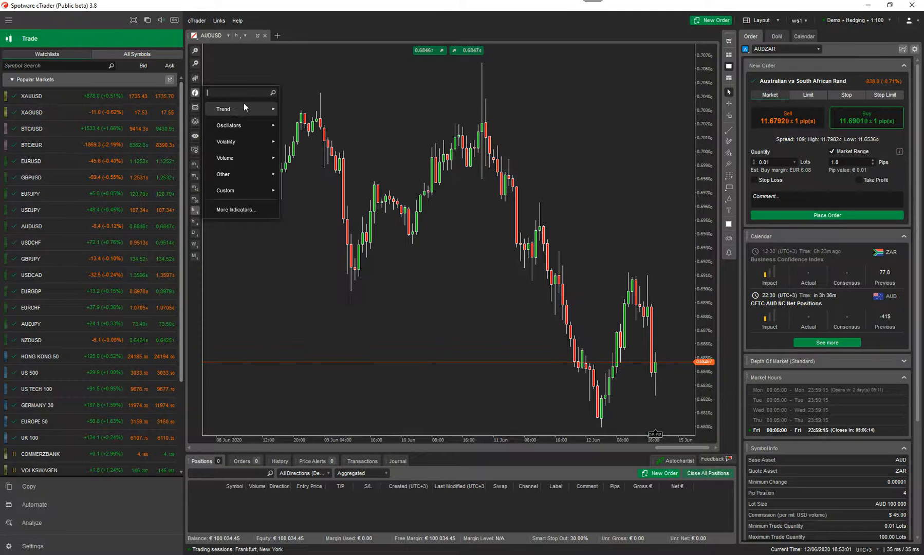
Add the ADXR indicator with period 14 in its own panel below AUDUSD.
left_click(222, 109)
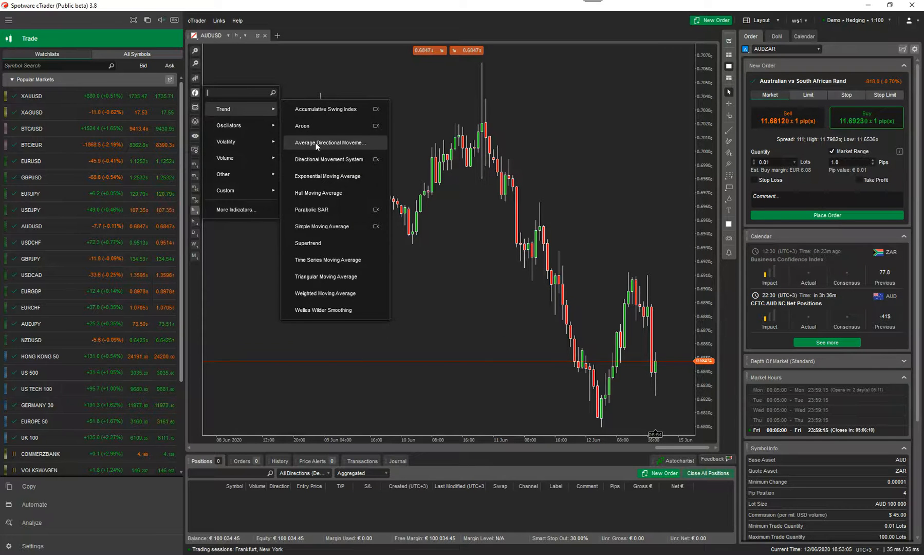
left_click(329, 142)
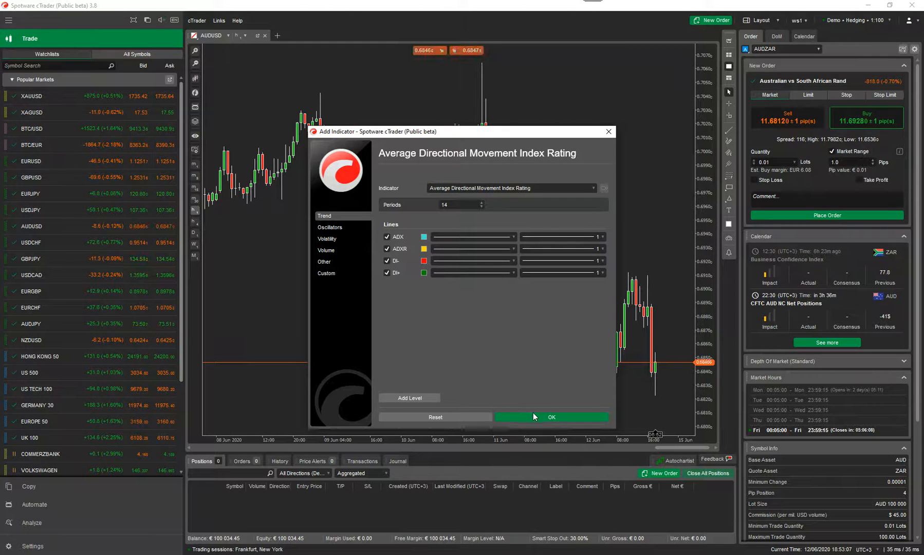
left_click(550, 417)
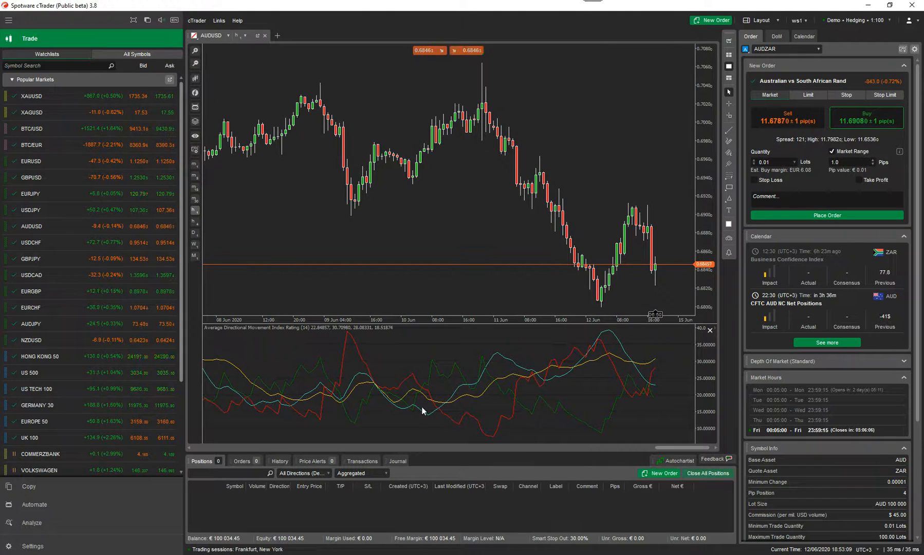
mouse_move(553, 423)
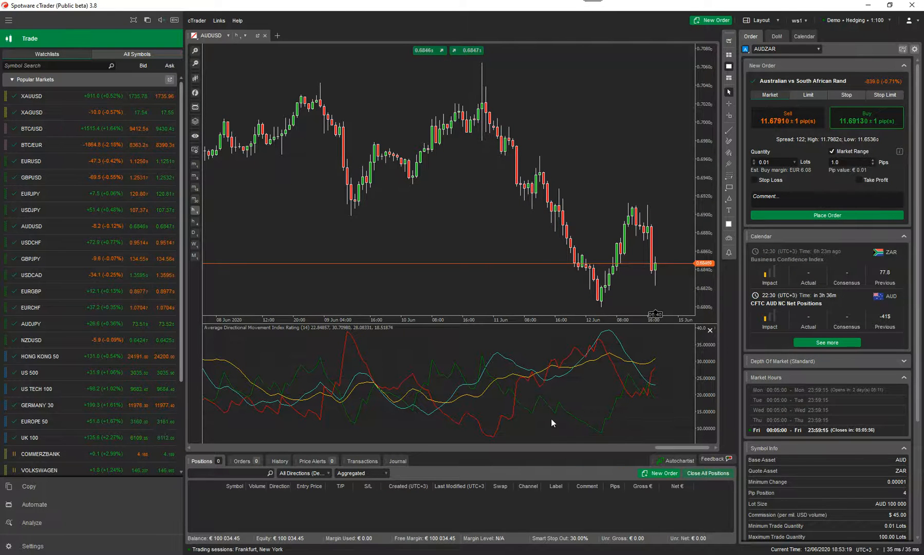
mouse_move(559, 423)
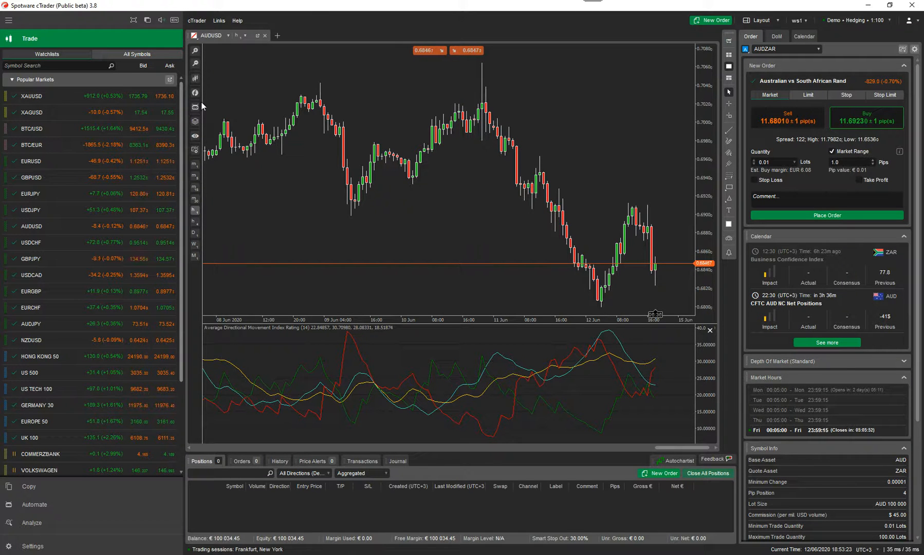
Add the Alligator with default periods and shifts, then return to the release announcement.
left_click(194, 92)
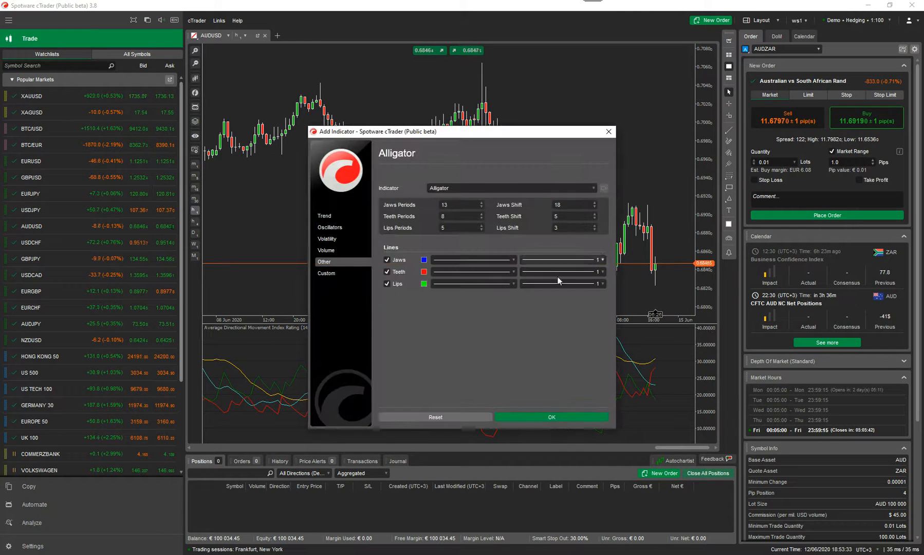
left_click(551, 417)
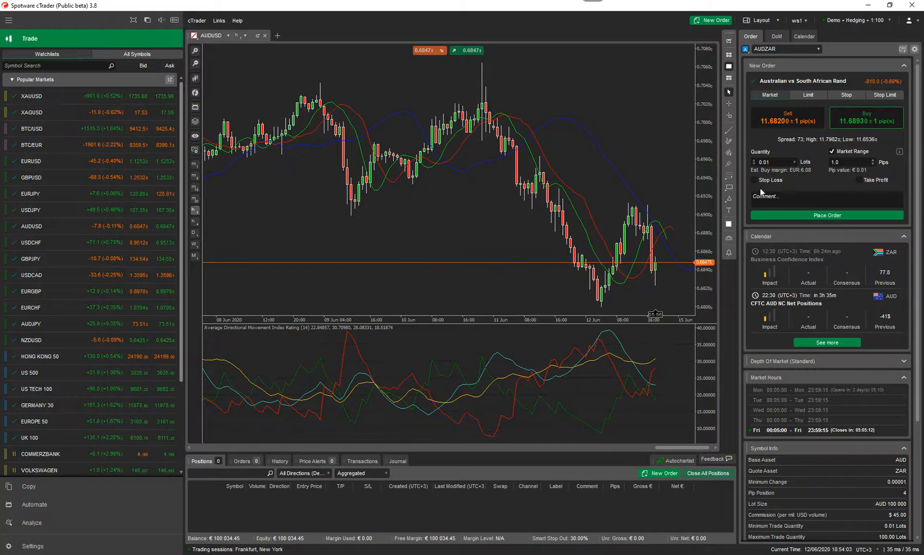
left_click(728, 130)
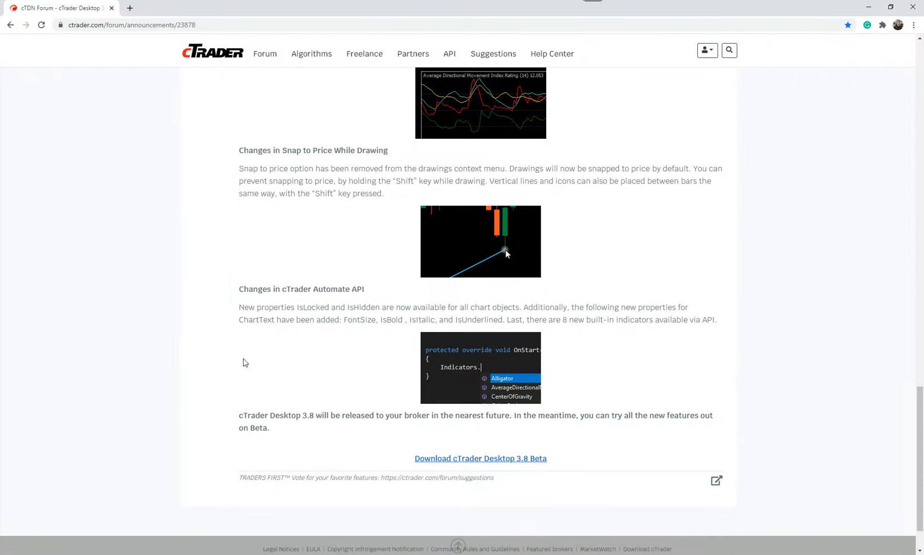
mouse_move(318, 333)
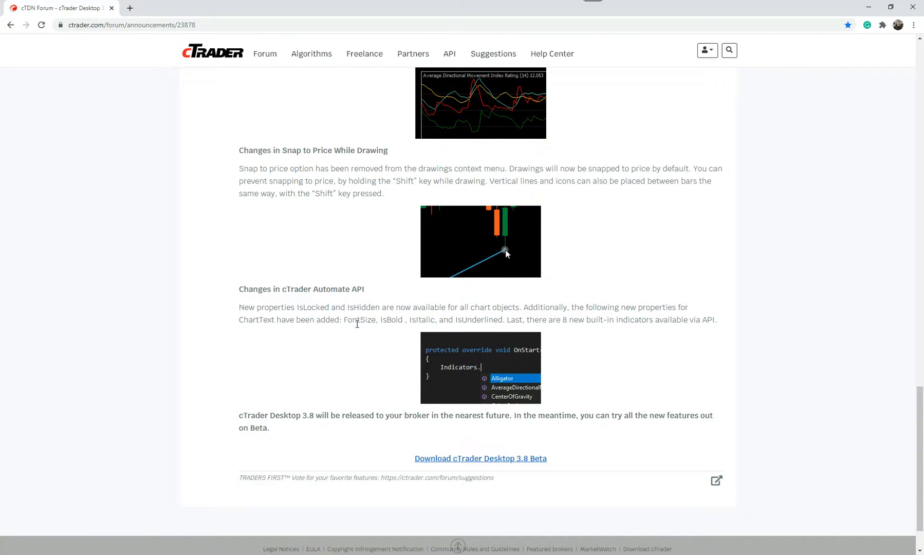
mouse_move(518, 382)
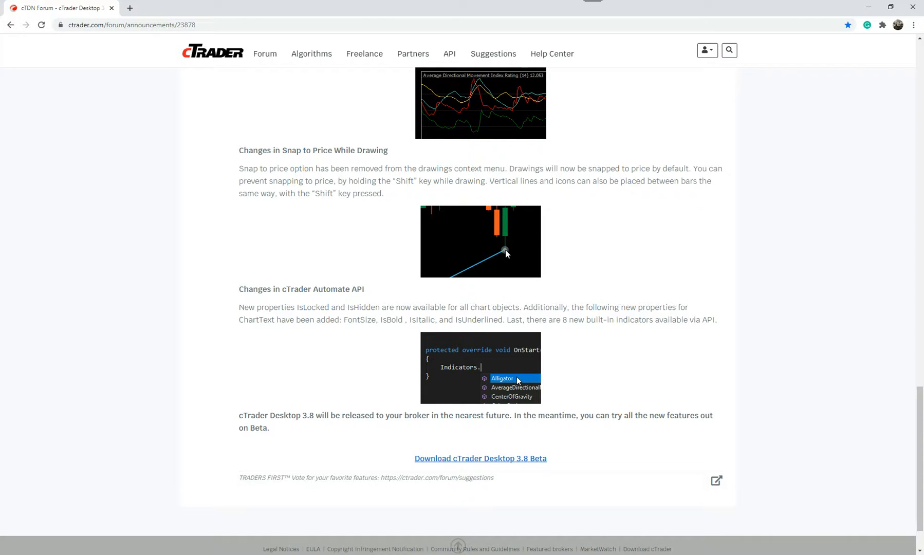
mouse_move(612, 59)
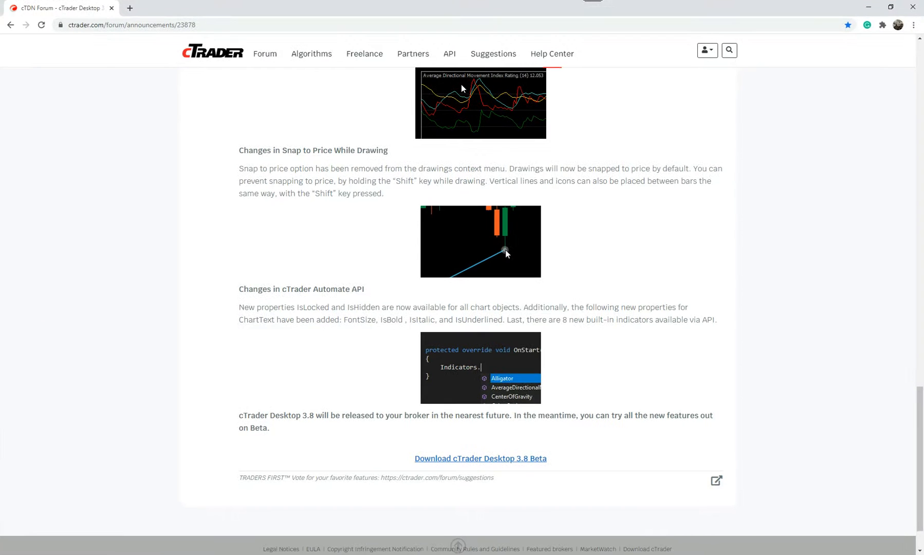
Visit the cTrader Suggestions forum, then load clickalgo.com in the address bar.
left_click(493, 53)
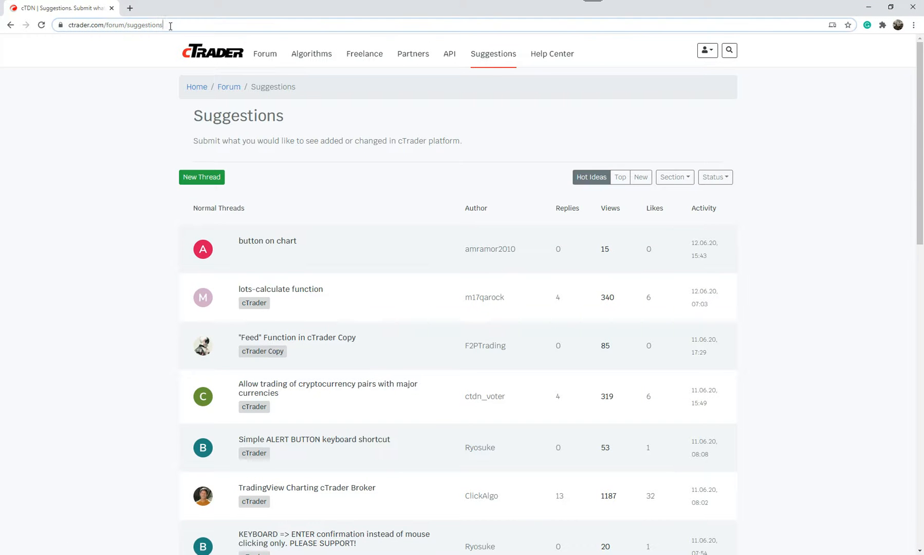
type("clickalgo.com")
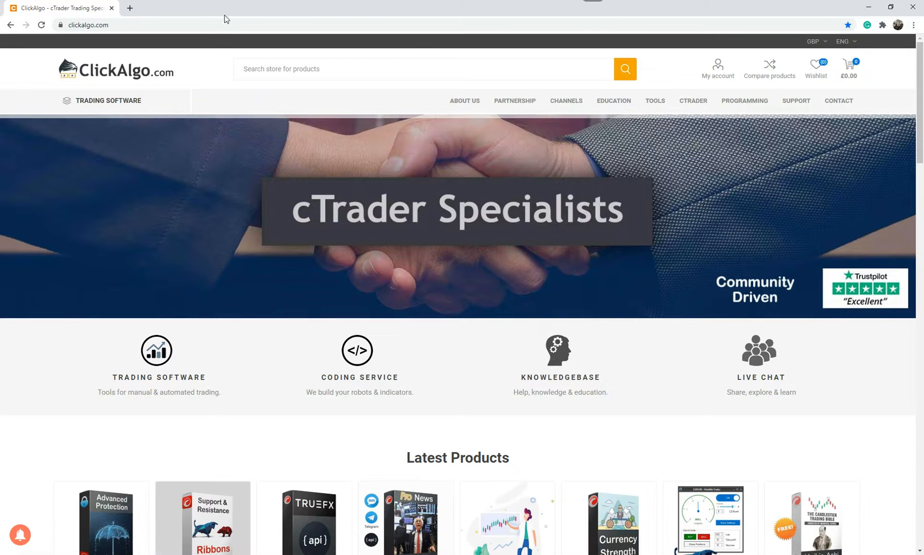
mouse_move(271, 209)
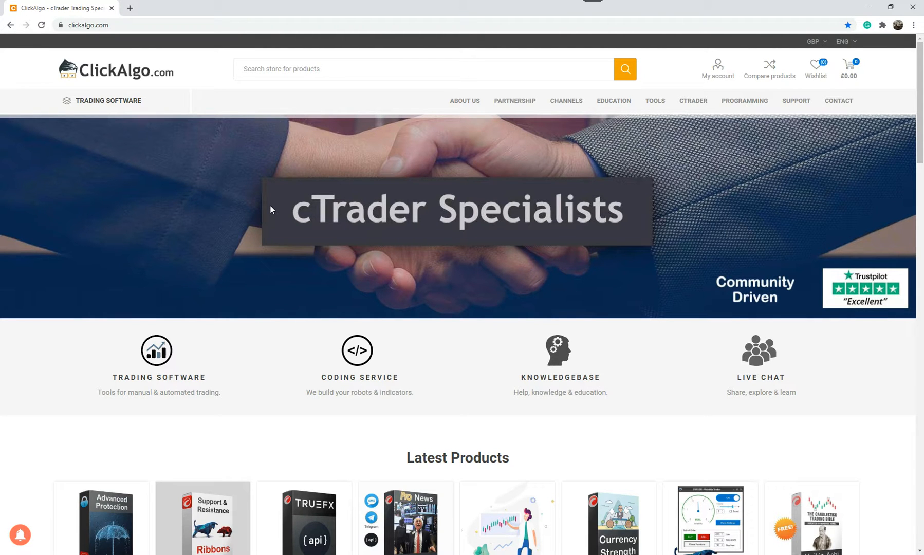
mouse_move(497, 355)
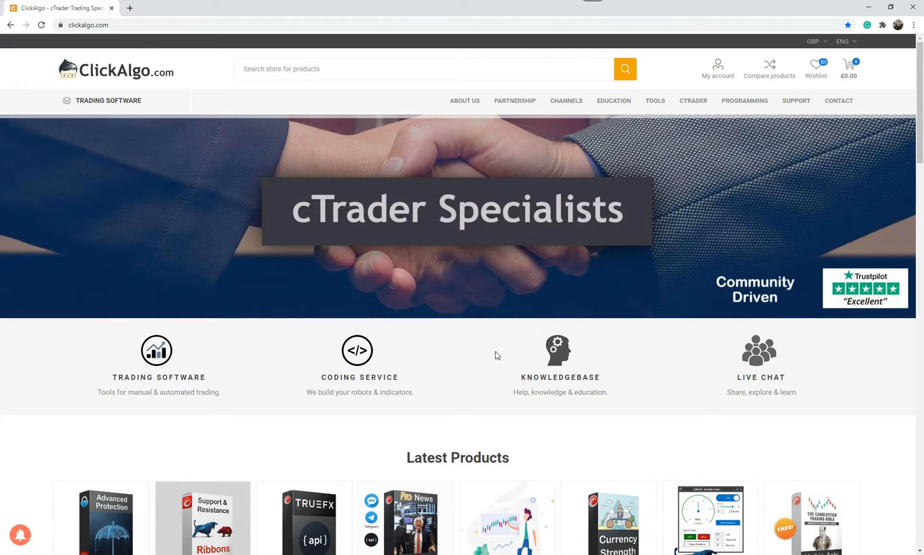
Browse the ClickAlgo homepage to the footer and open the ClickAlgo YouTube channel.
scroll("down", 3)
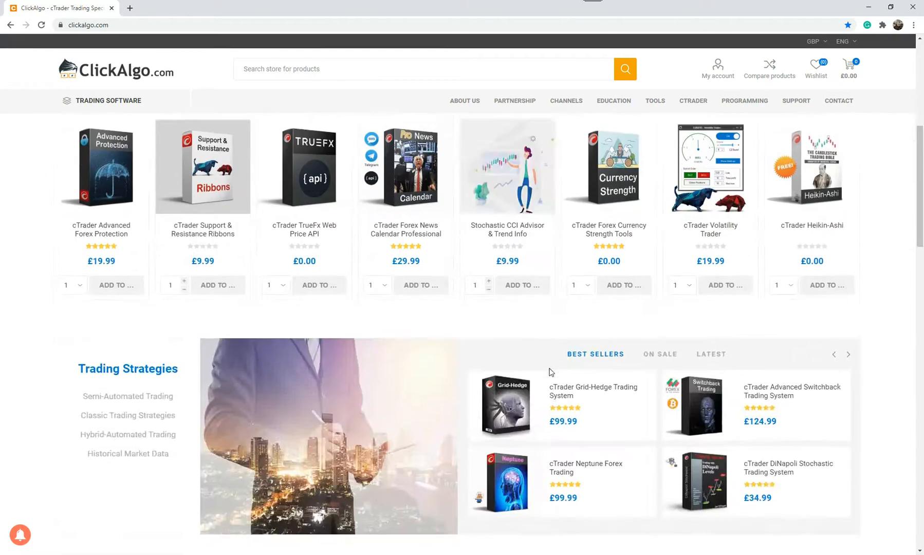
scroll("down", 3)
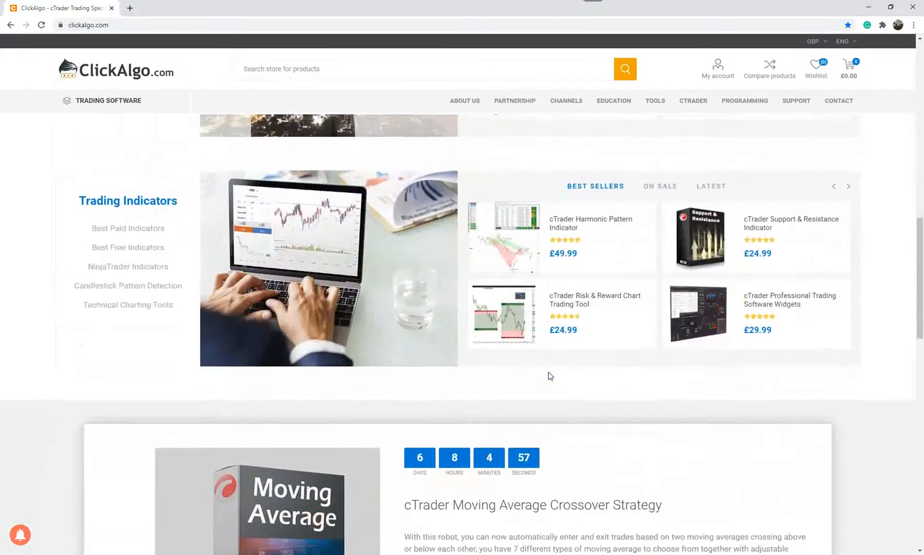
left_click(613, 100)
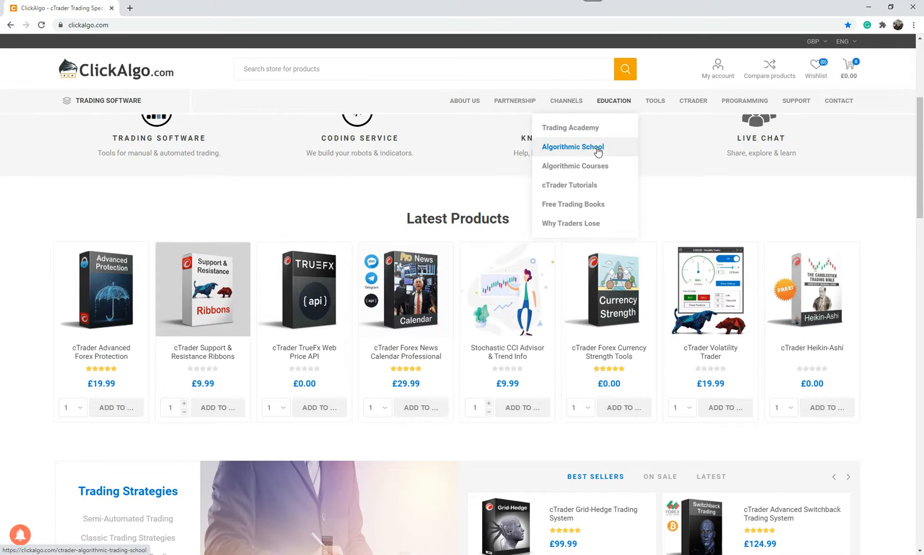
mouse_move(579, 223)
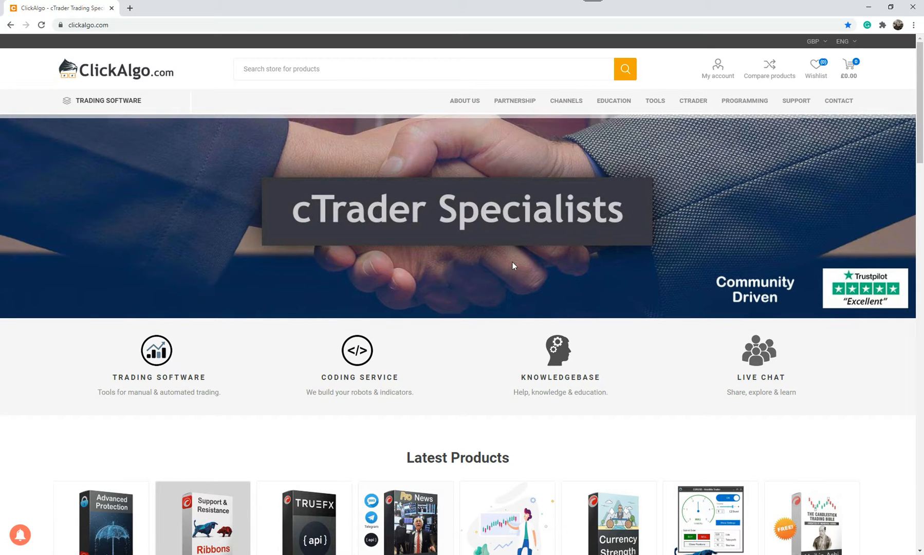
scroll("down", 3)
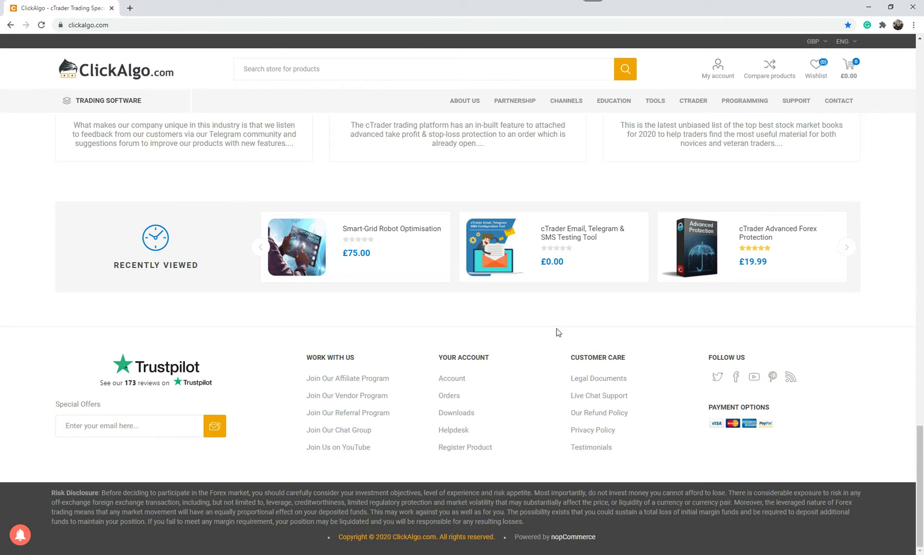
left_click(338, 447)
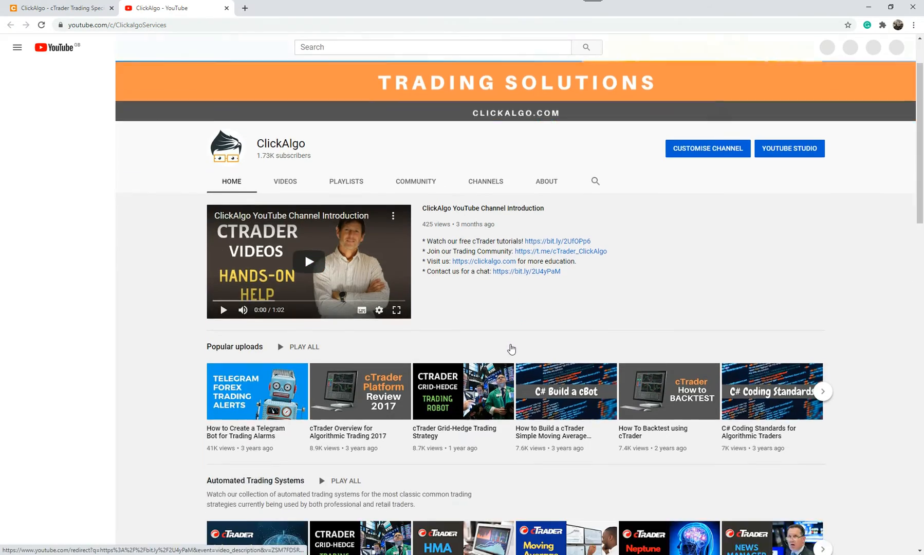
scroll("down", 3)
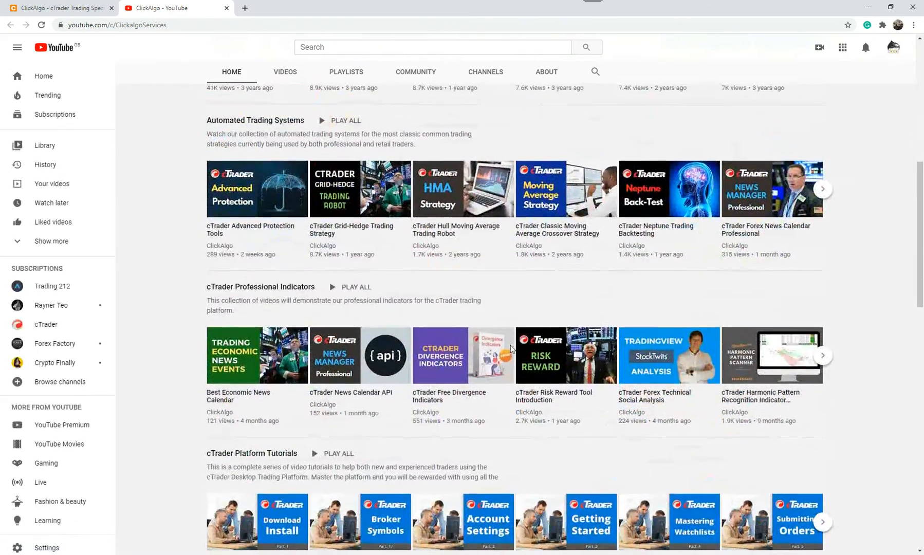
scroll("up", 3)
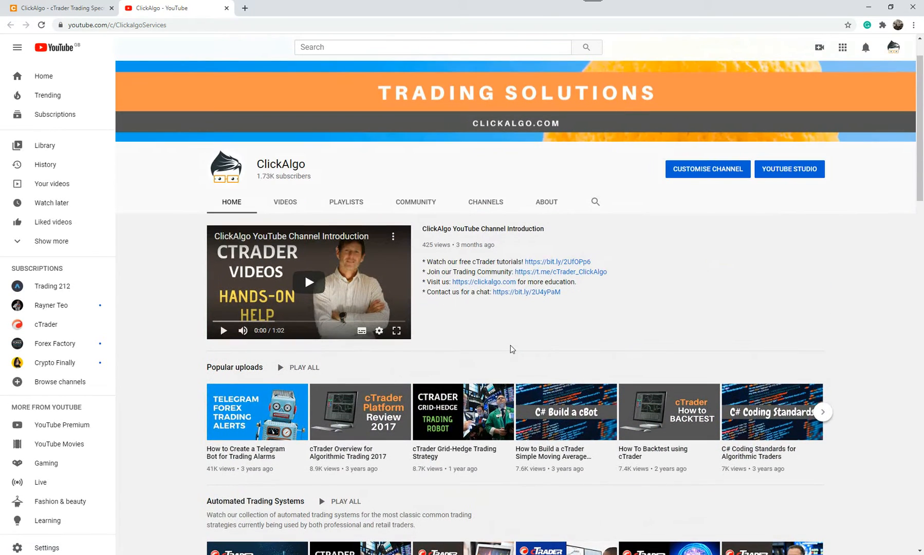